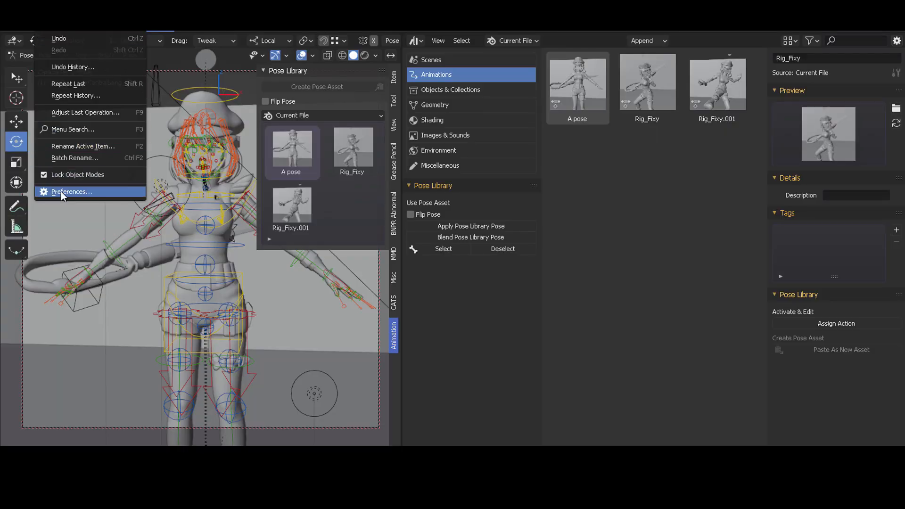
# Step: Check the asset library paths in Preferences, then turn this area into the Asset Browser
pyautogui.click(71, 191)
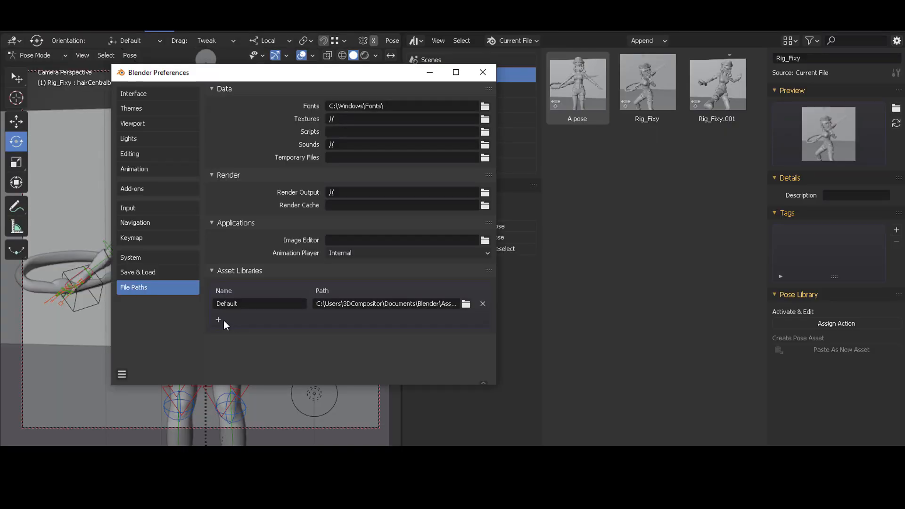
pyautogui.click(483, 72)
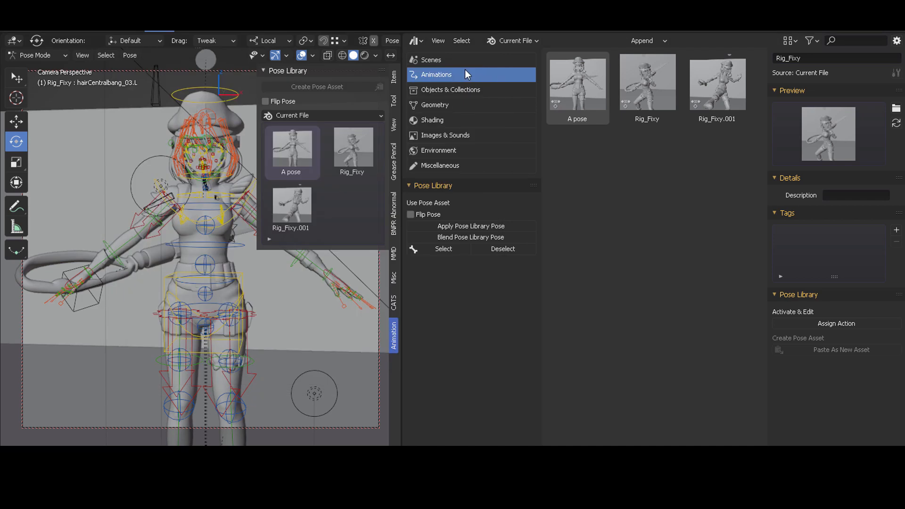
pyautogui.click(414, 41)
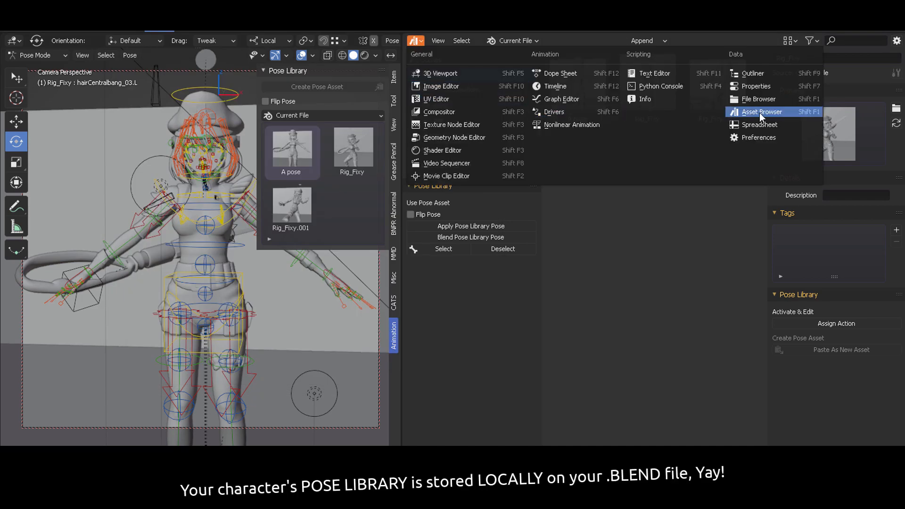
pyautogui.moveTo(790, 119)
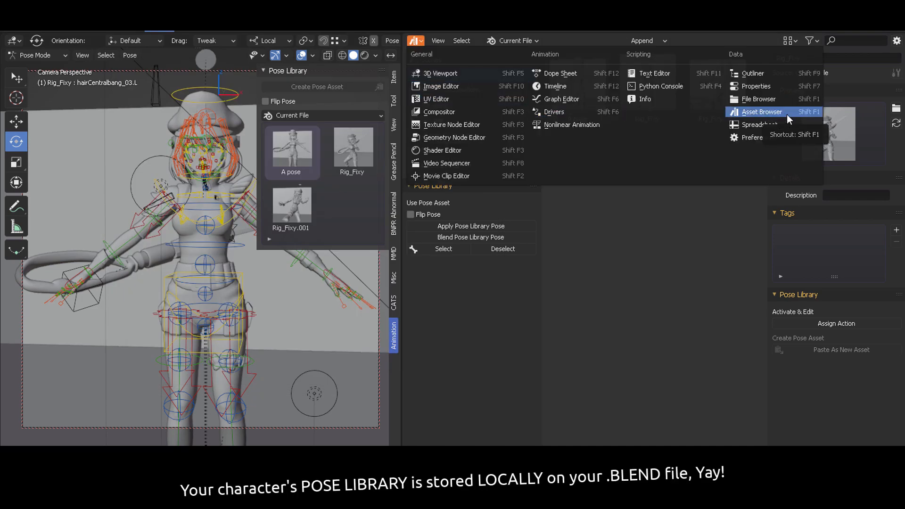
pyautogui.click(762, 111)
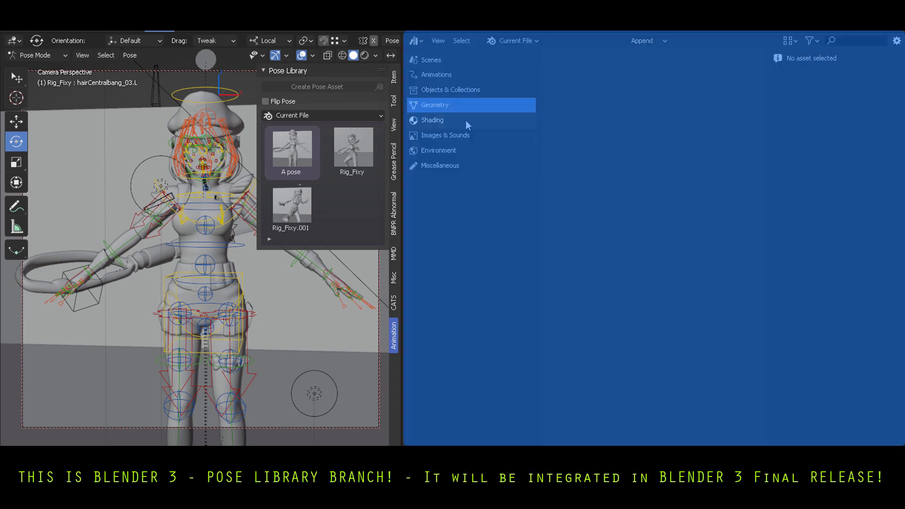
# Step: Try the Rig_Fixy.001 and A pose assets, then apply Rig_Fixy to the character
pyautogui.click(436, 74)
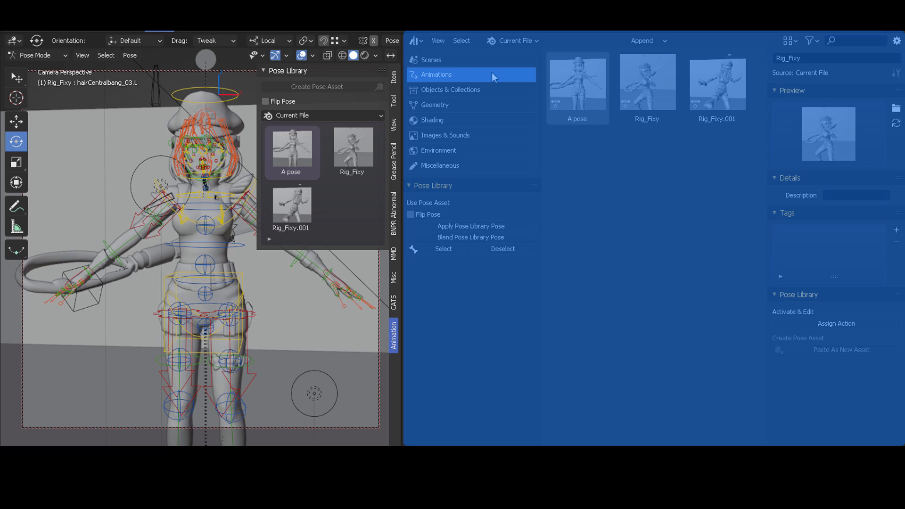
pyautogui.click(34, 55)
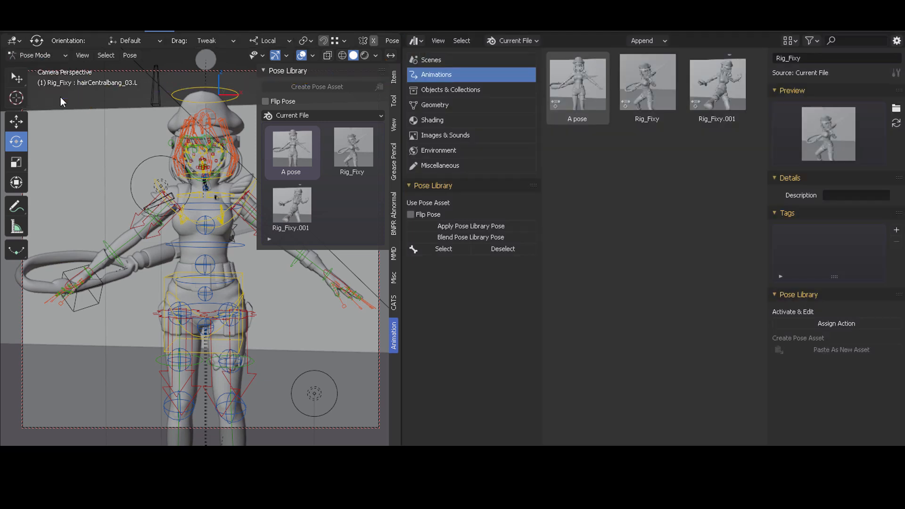
pyautogui.click(291, 208)
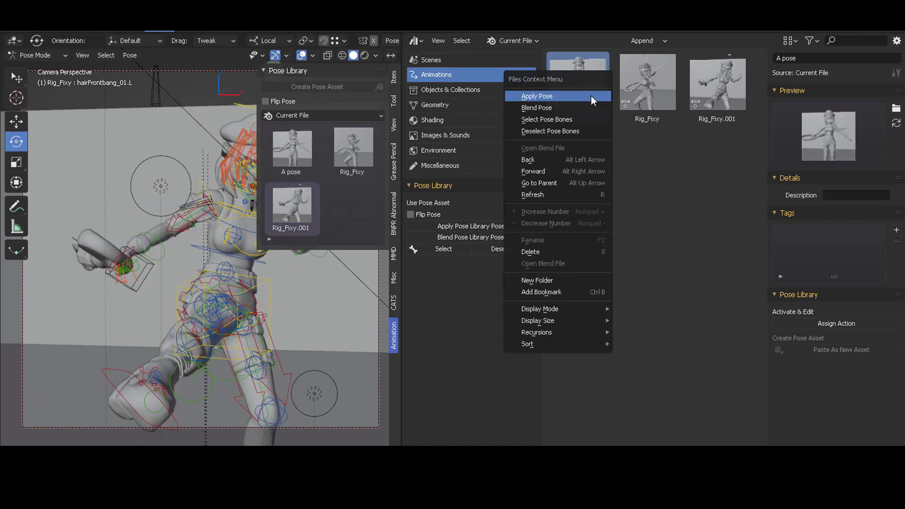
pyautogui.click(536, 96)
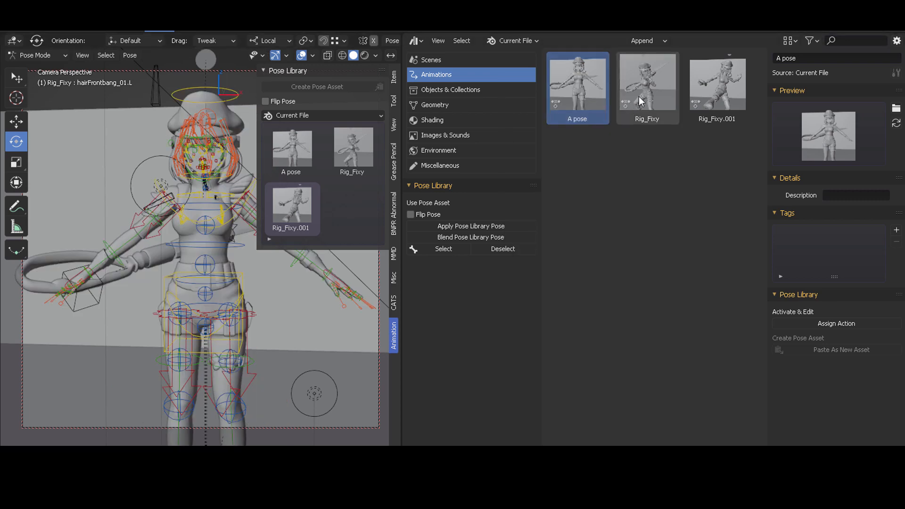
pyautogui.rightClick(646, 87)
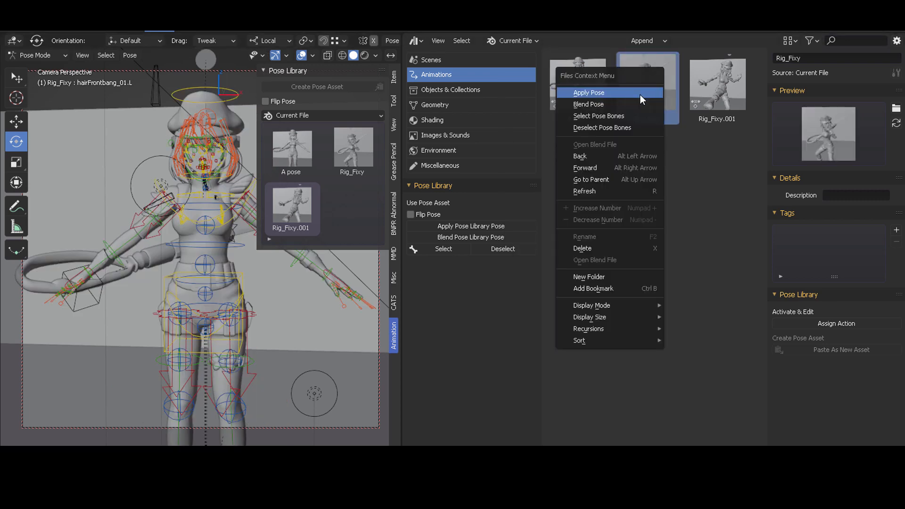
pyautogui.click(588, 93)
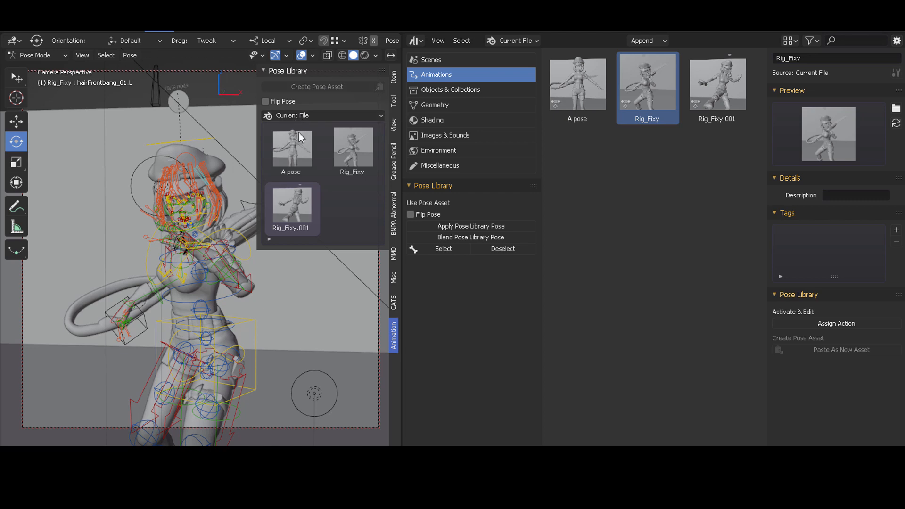
# Step: Select the character's bones and create a pose asset named 'My New Pose'
pyautogui.click(316, 87)
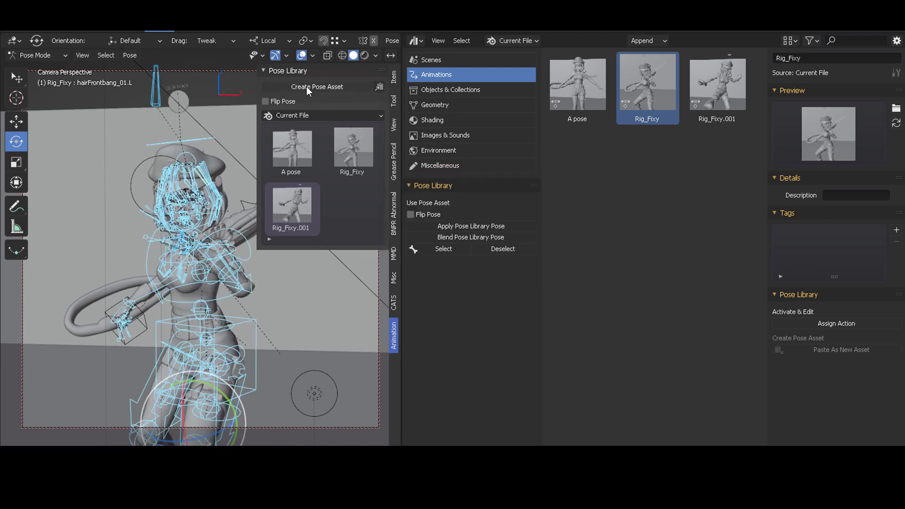
pyautogui.moveTo(316, 87)
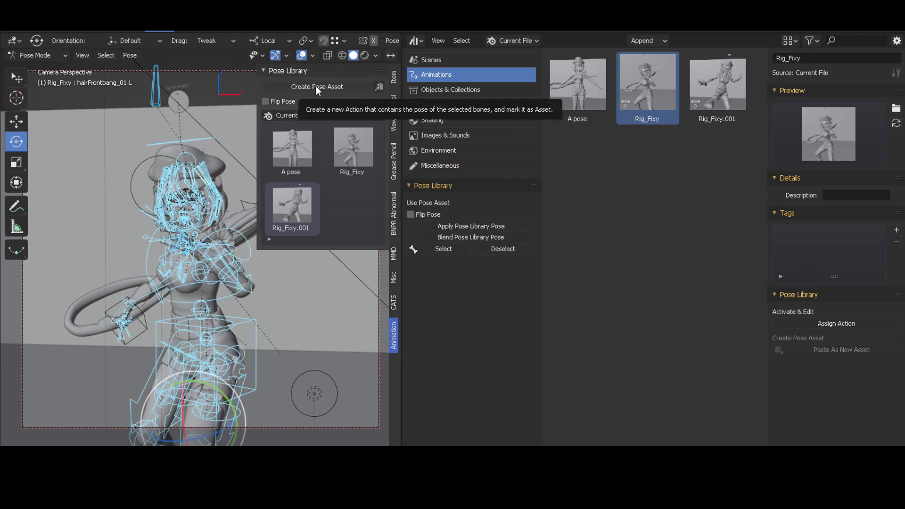
pyautogui.click(316, 86)
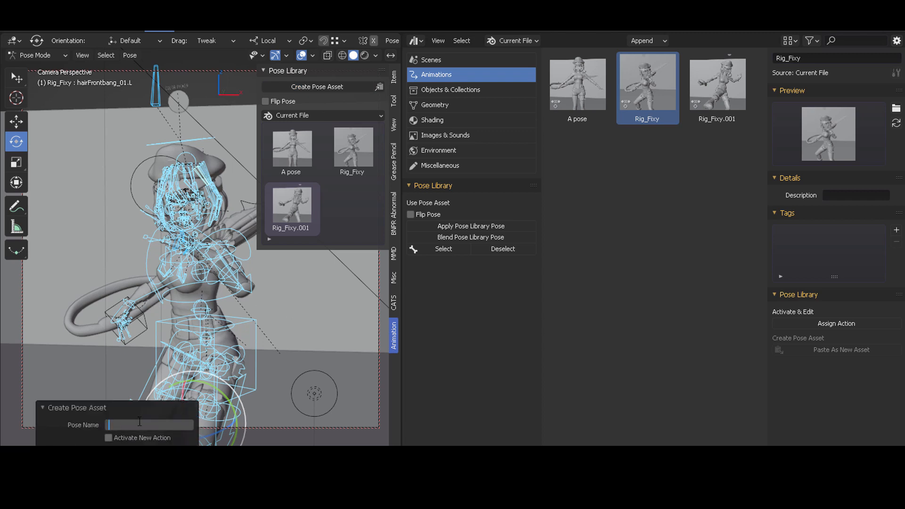
pyautogui.write('My New Pose')
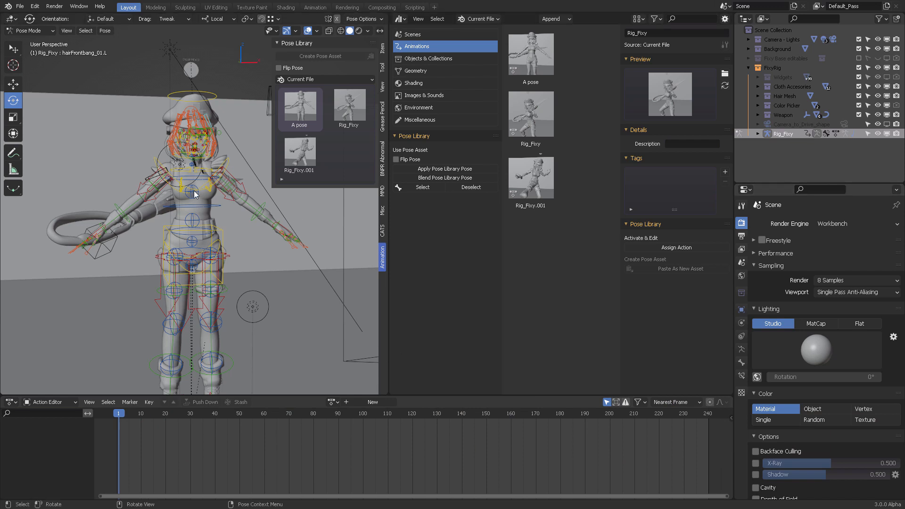
pyautogui.moveTo(35, 15)
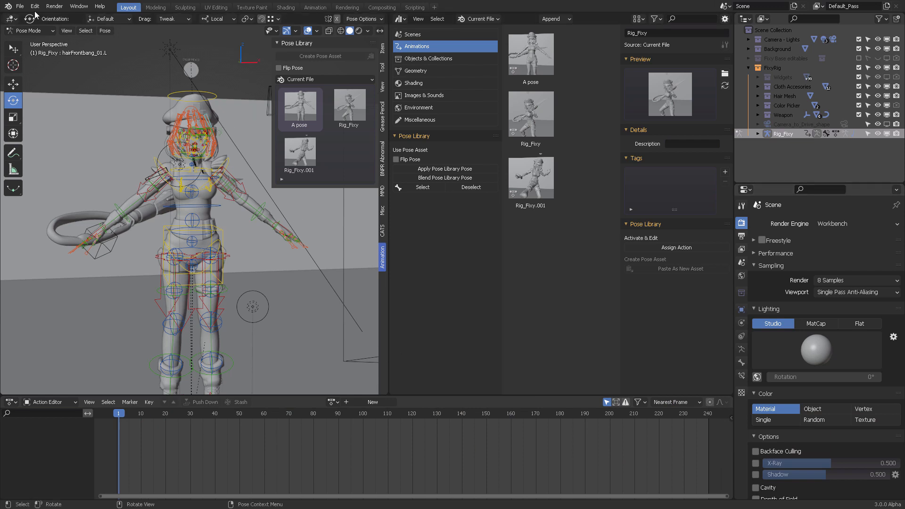
# Step: In Preferences > File Paths, add a new entry under Asset Libraries
pyautogui.click(35, 5)
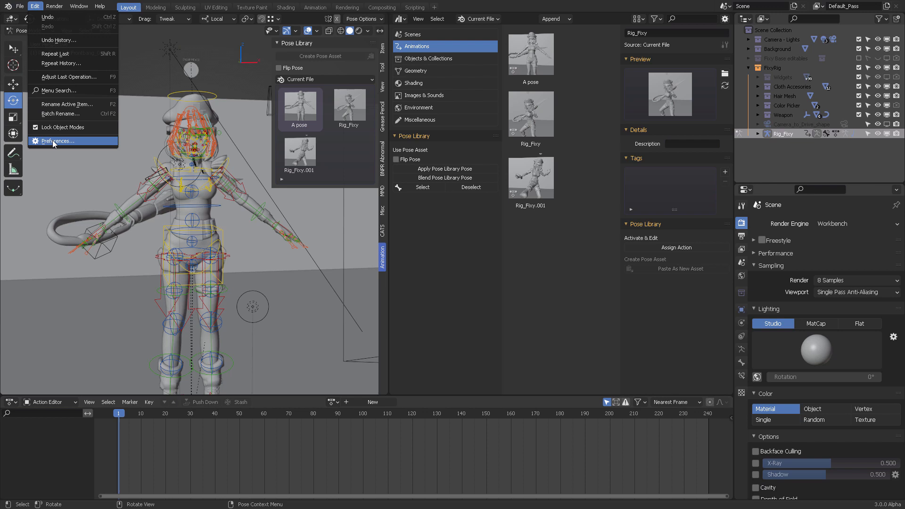
pyautogui.click(55, 141)
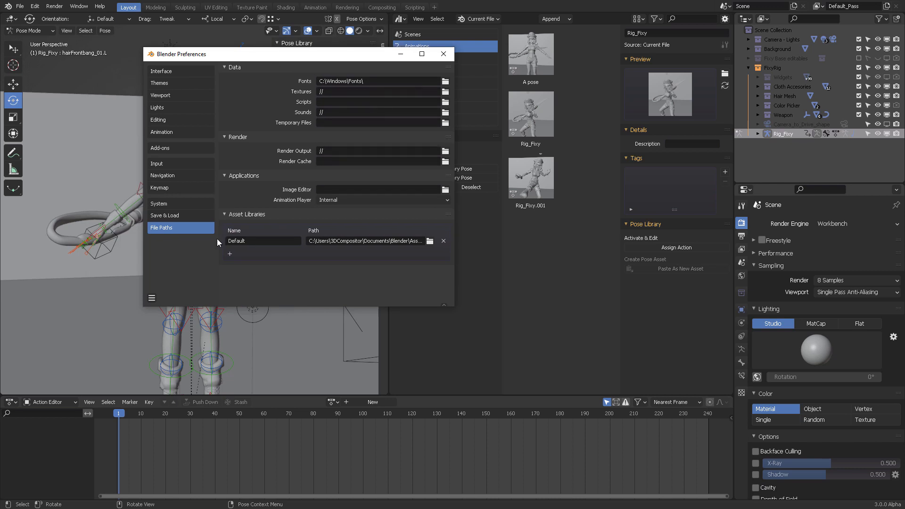
pyautogui.moveTo(365, 241)
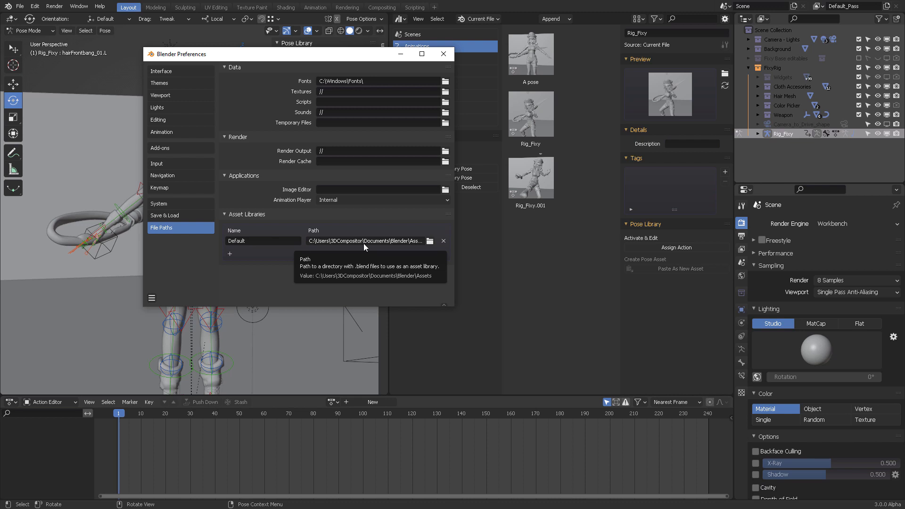
pyautogui.moveTo(266, 250)
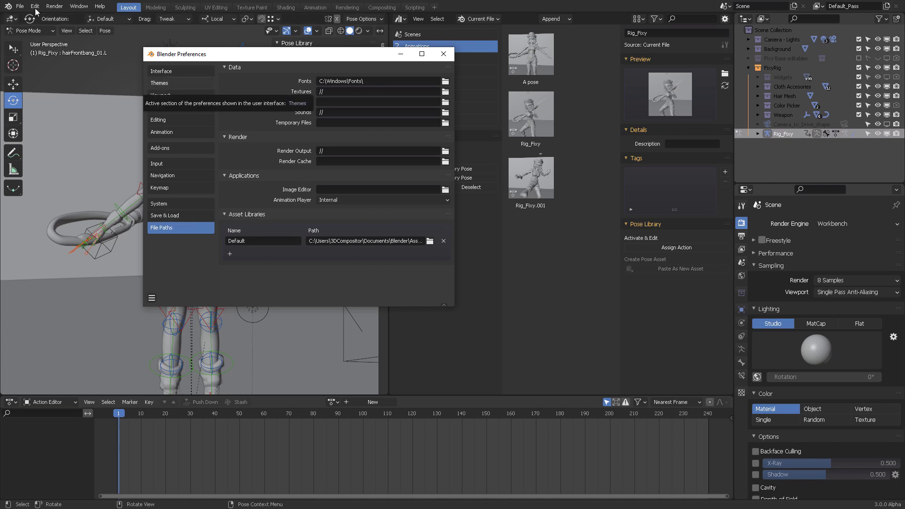
pyautogui.click(34, 5)
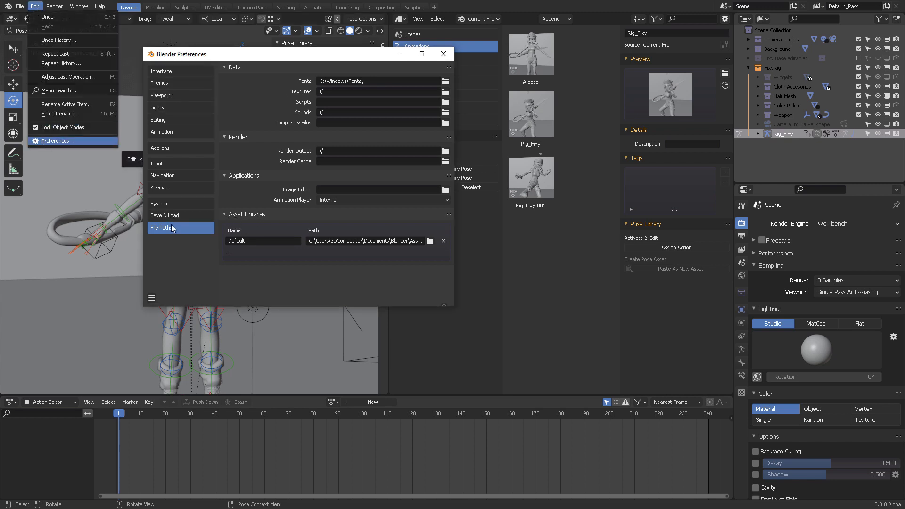
pyautogui.moveTo(232, 255)
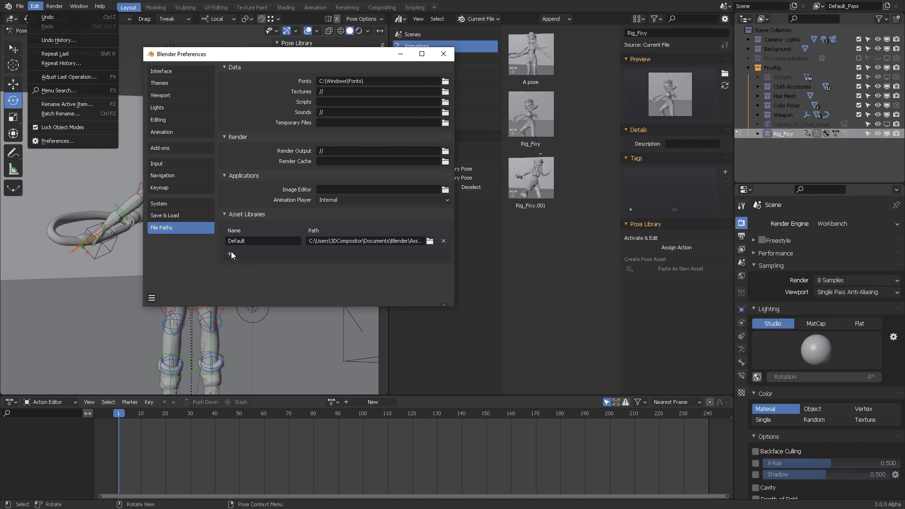
pyautogui.click(229, 255)
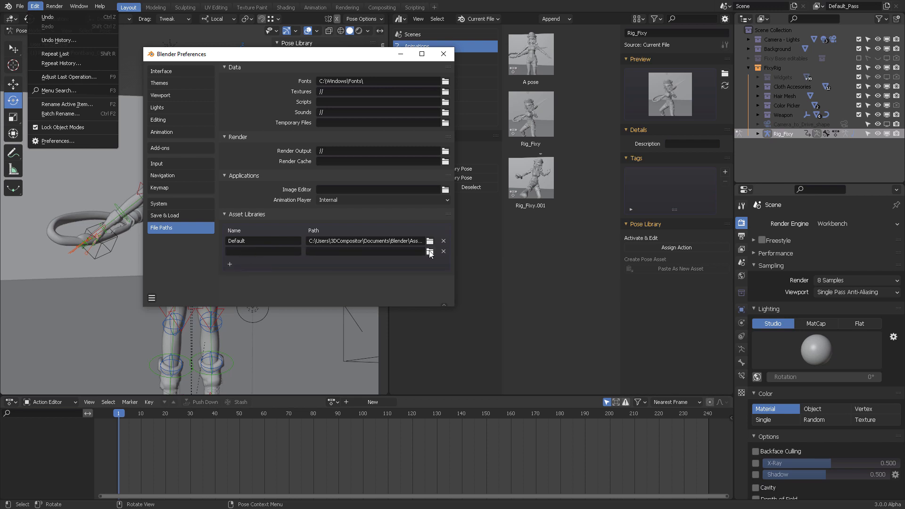
pyautogui.moveTo(414, 287)
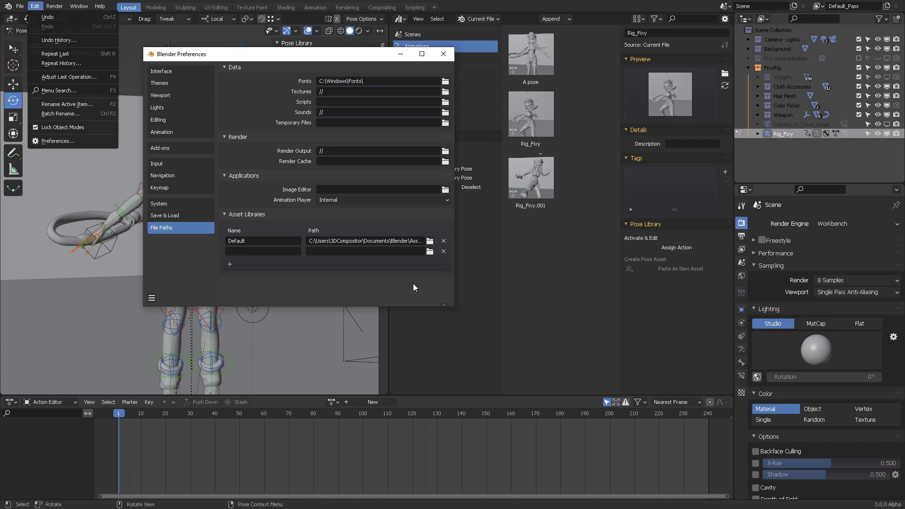
pyautogui.click(442, 54)
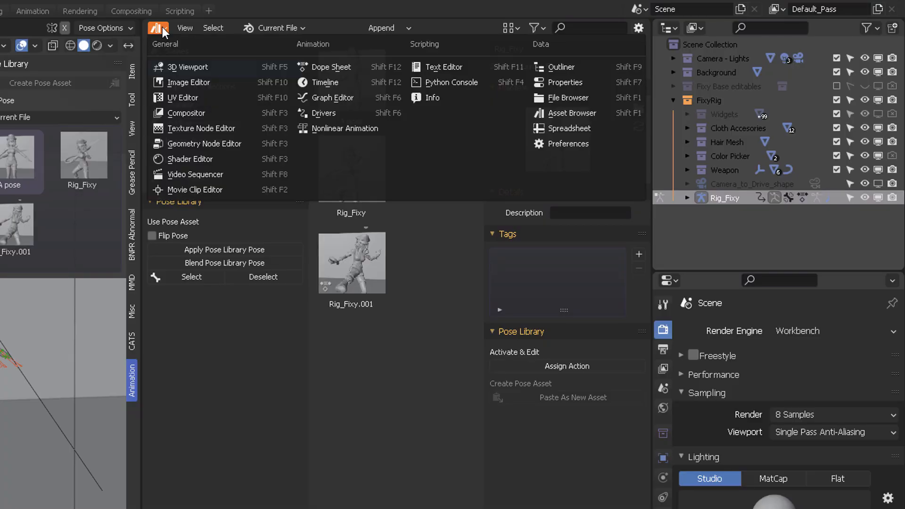
pyautogui.moveTo(568, 128)
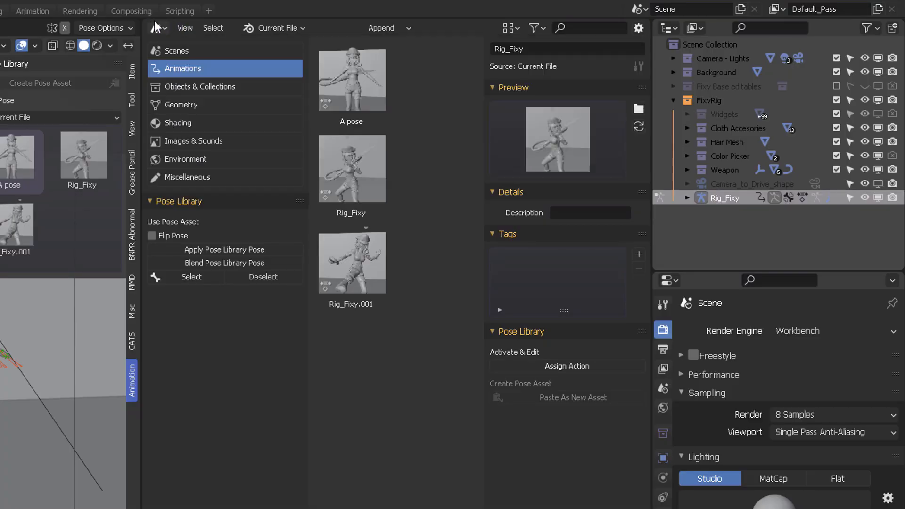
# Step: Change the area's editor type to Asset Browser
pyautogui.click(154, 28)
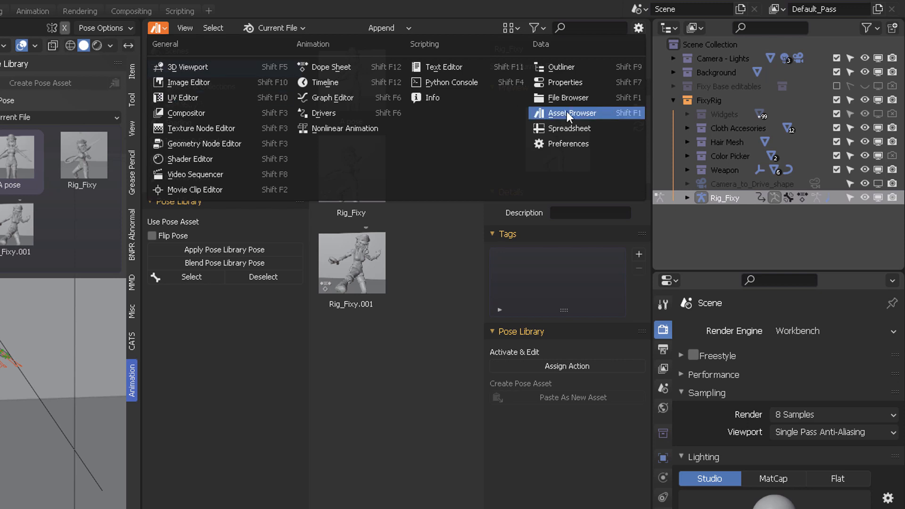
pyautogui.moveTo(595, 115)
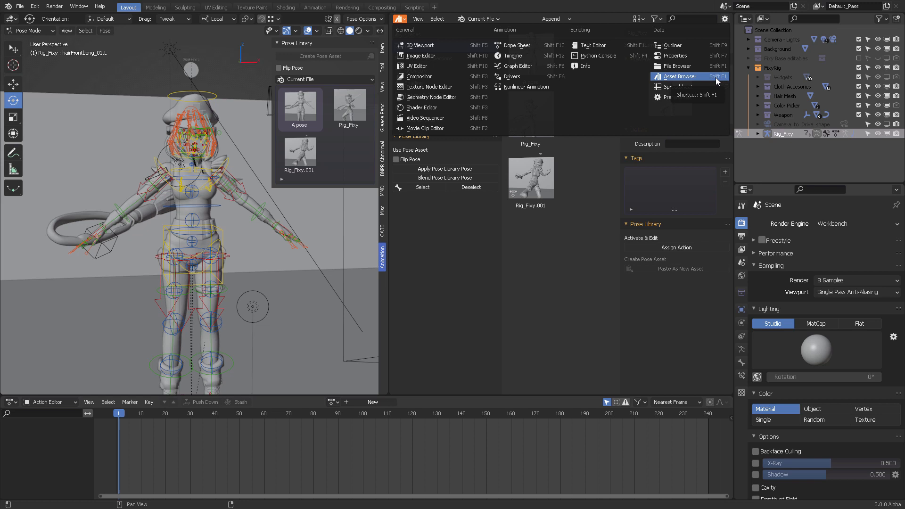
pyautogui.click(682, 76)
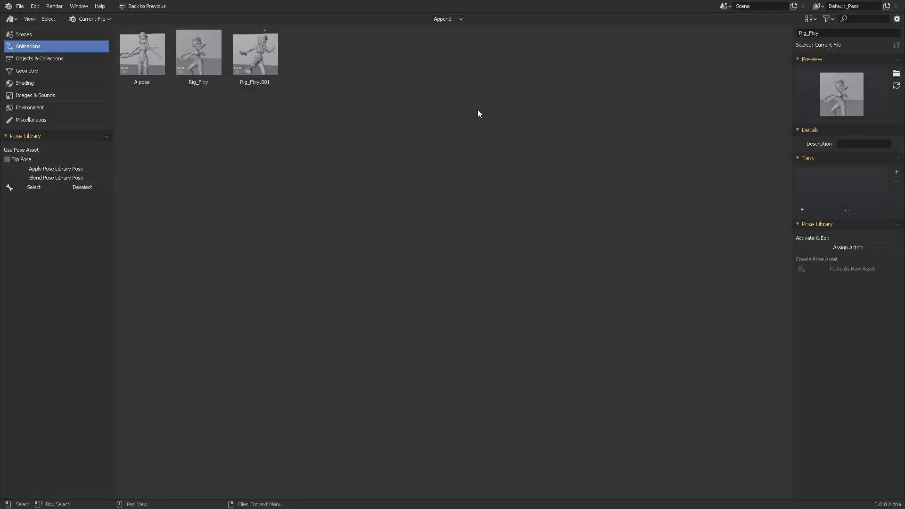
pyautogui.click(23, 34)
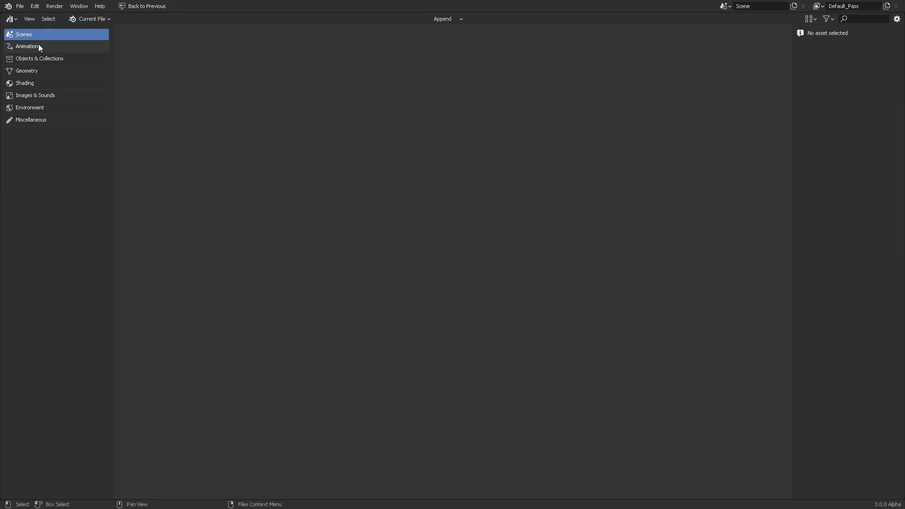
pyautogui.click(27, 46)
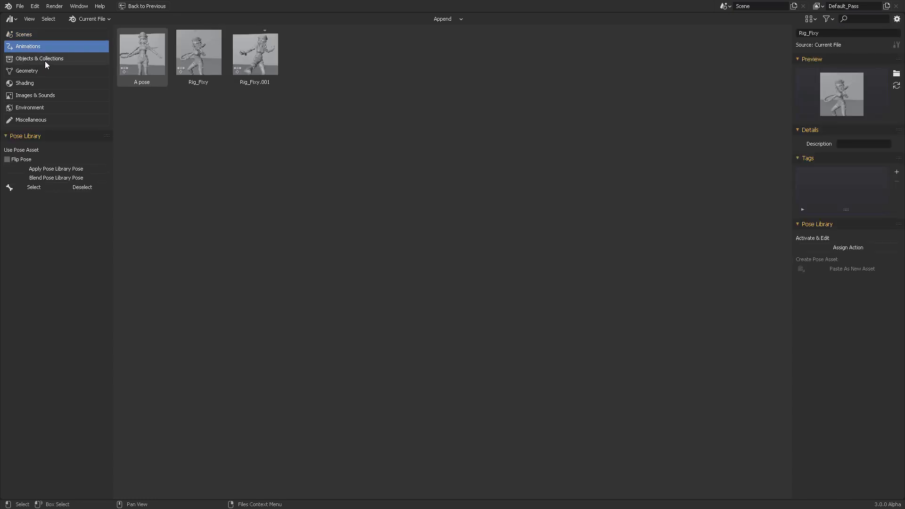
pyautogui.moveTo(55, 121)
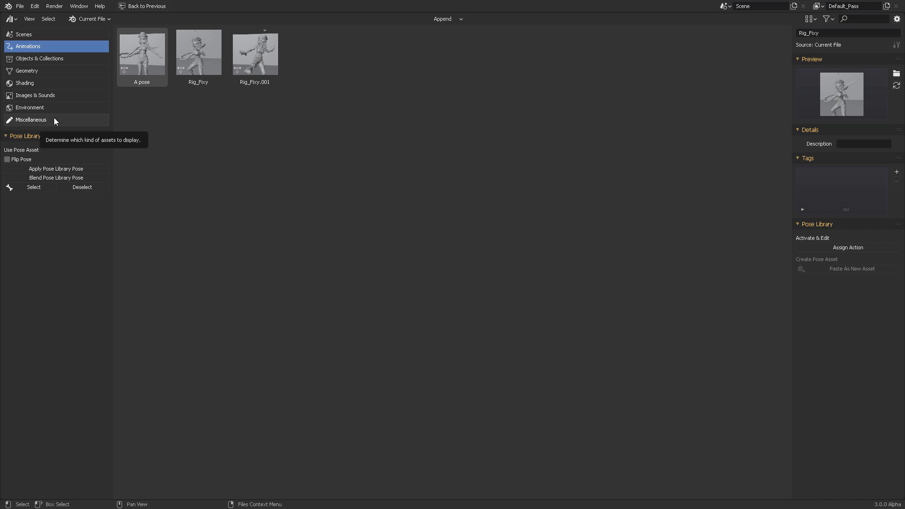
pyautogui.moveTo(91, 125)
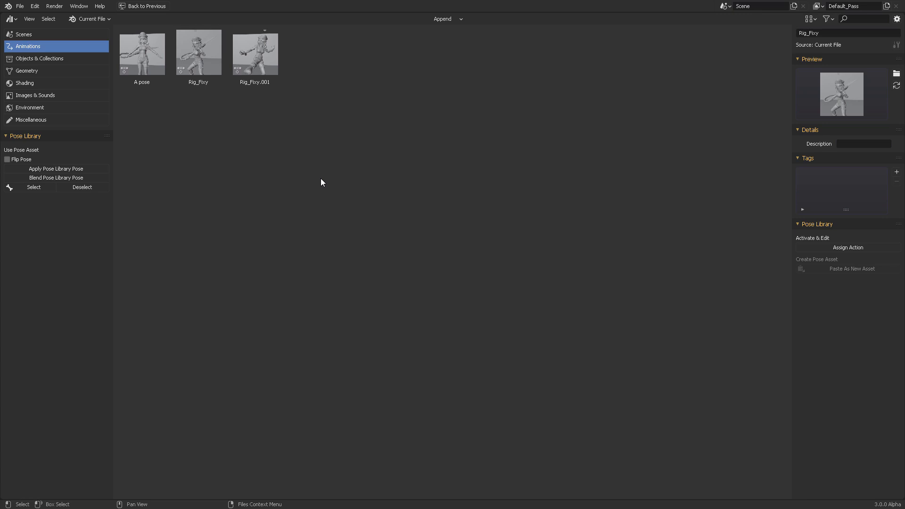
pyautogui.moveTo(39, 66)
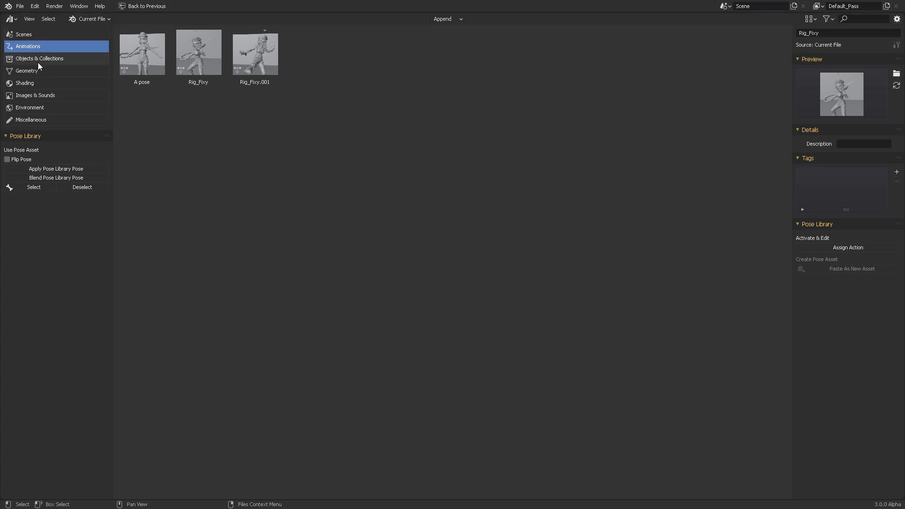
pyautogui.click(26, 70)
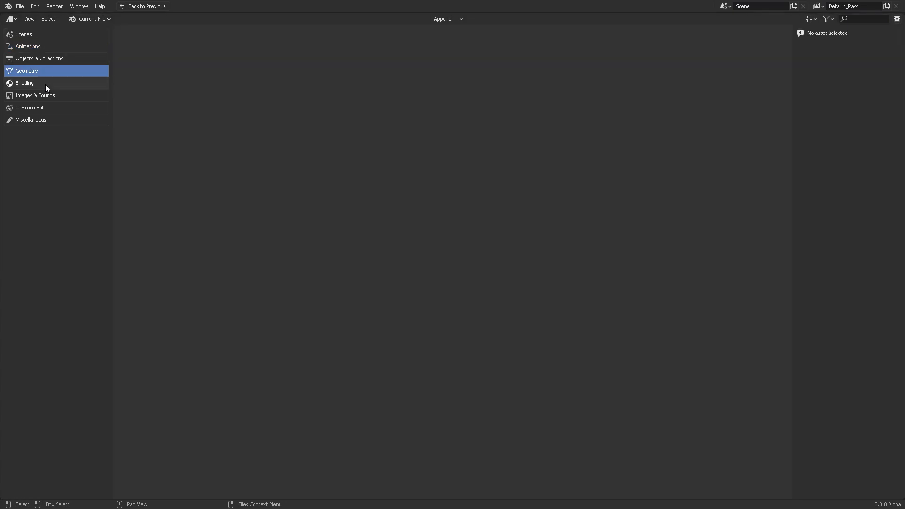
pyautogui.click(25, 82)
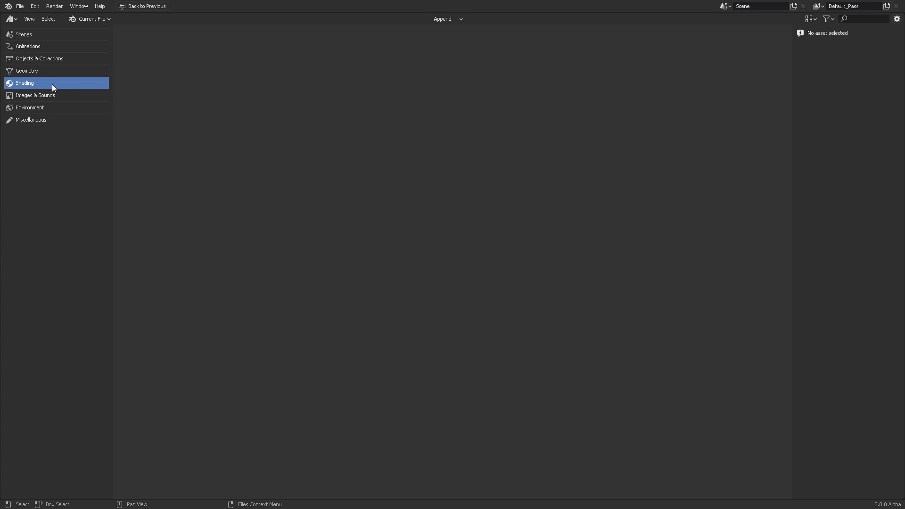
pyautogui.moveTo(35, 96)
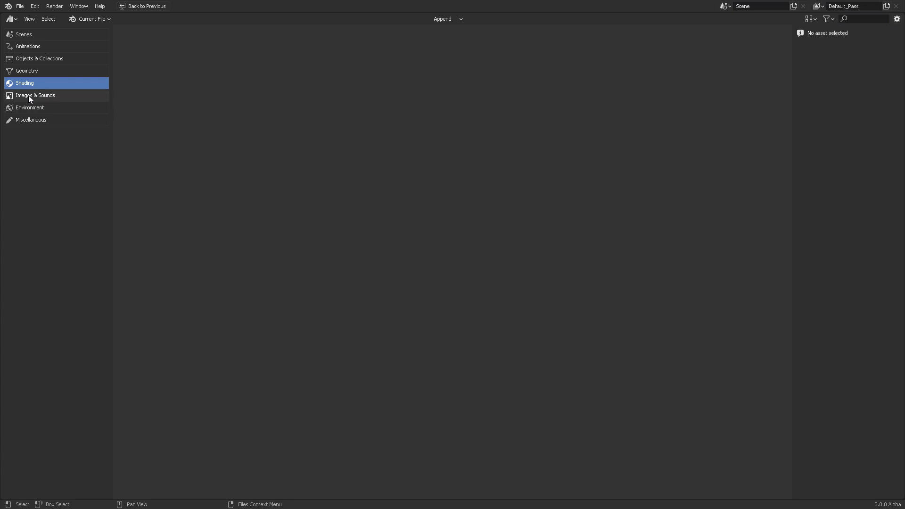
pyautogui.moveTo(31, 119)
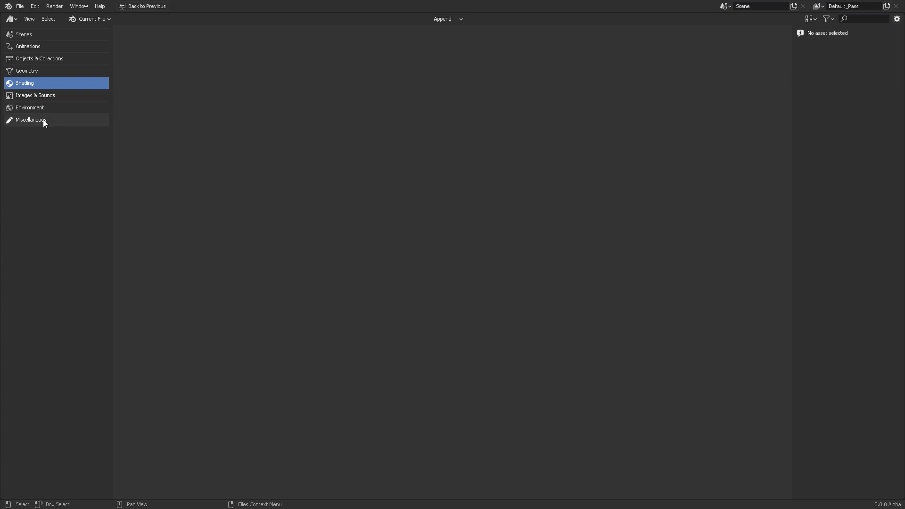
pyautogui.click(31, 119)
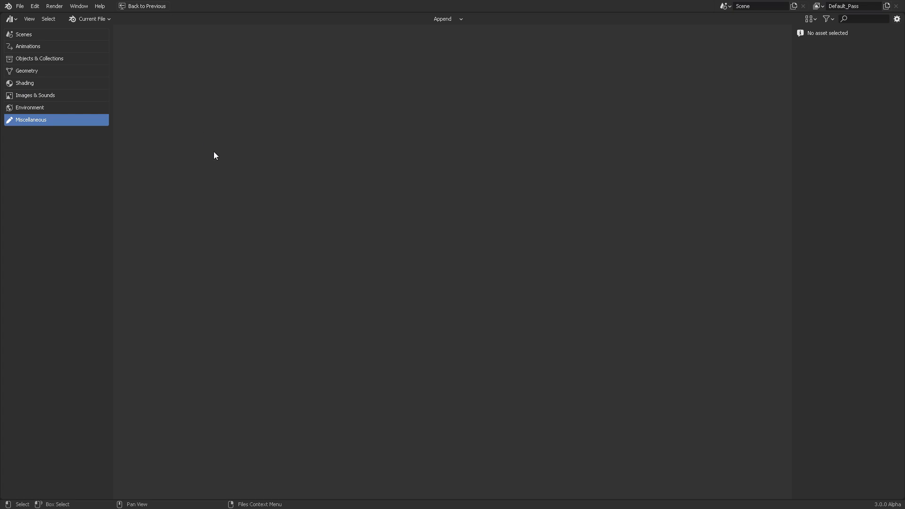
pyautogui.moveTo(252, 140)
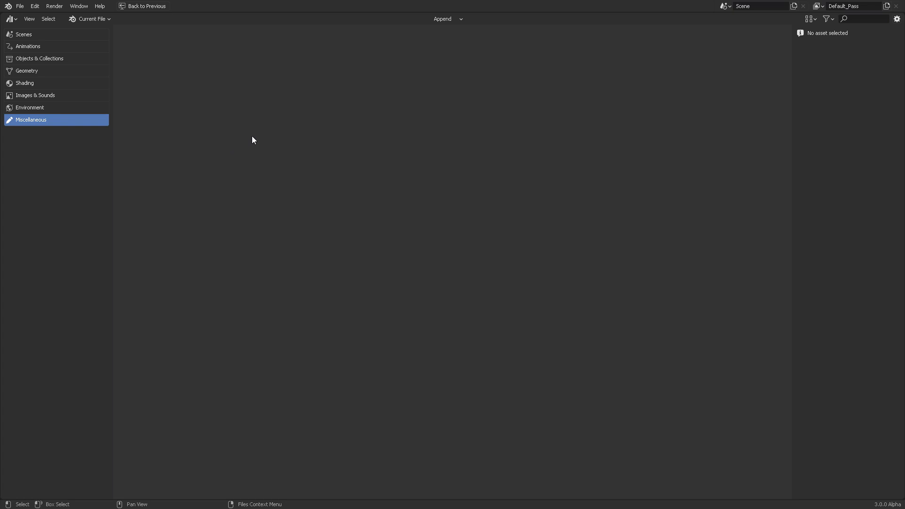
pyautogui.click(28, 46)
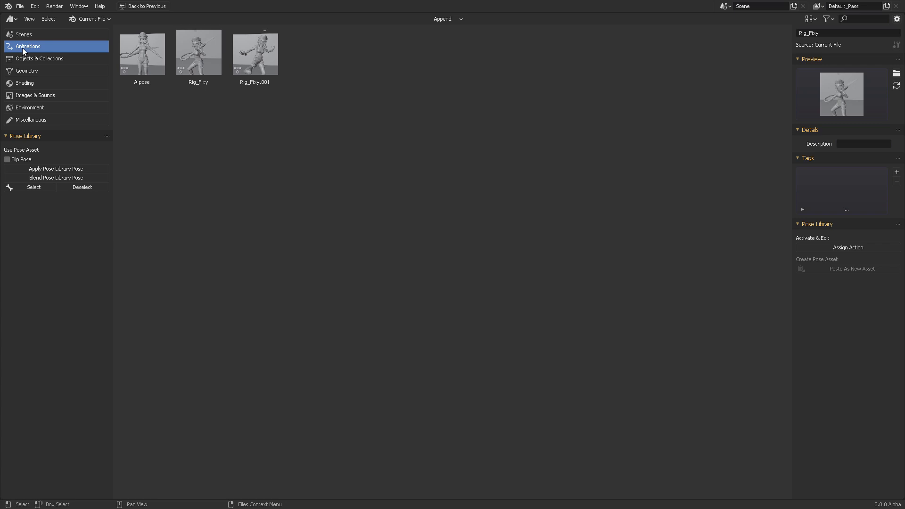
pyautogui.moveTo(96, 65)
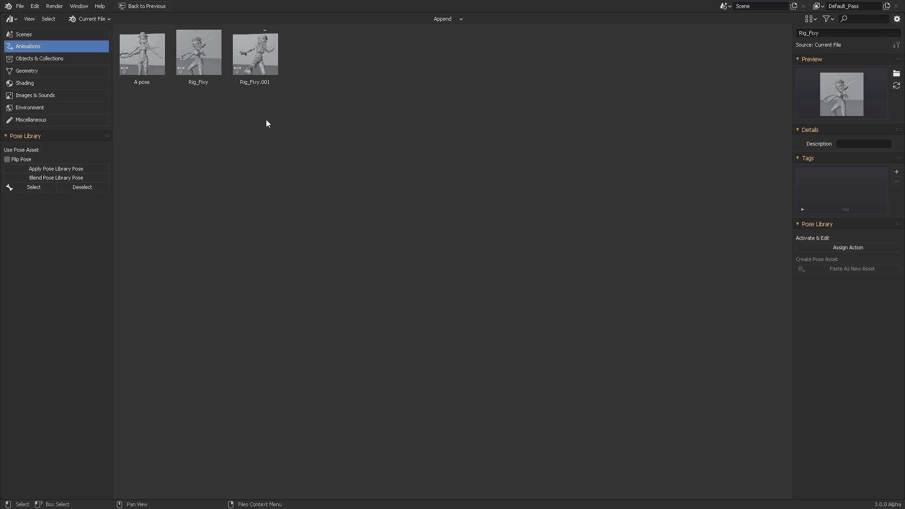
pyautogui.moveTo(208, 141)
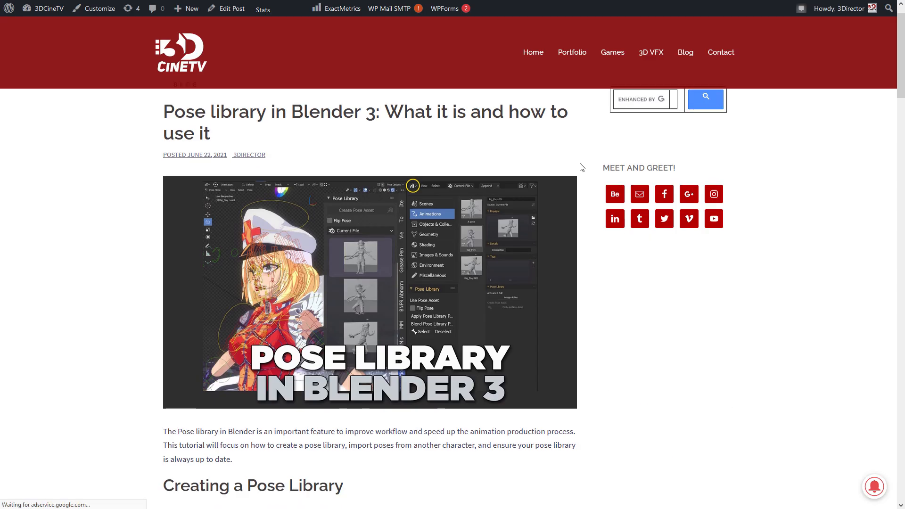
# Step: Scroll through the 3DCineTV pose library article down to the production-benefits list
pyautogui.scroll(-3)
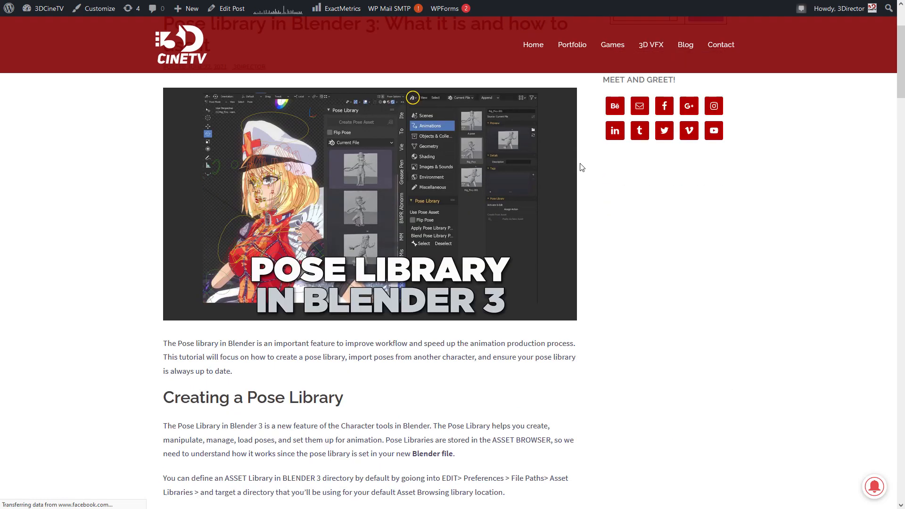
pyautogui.scroll(-3)
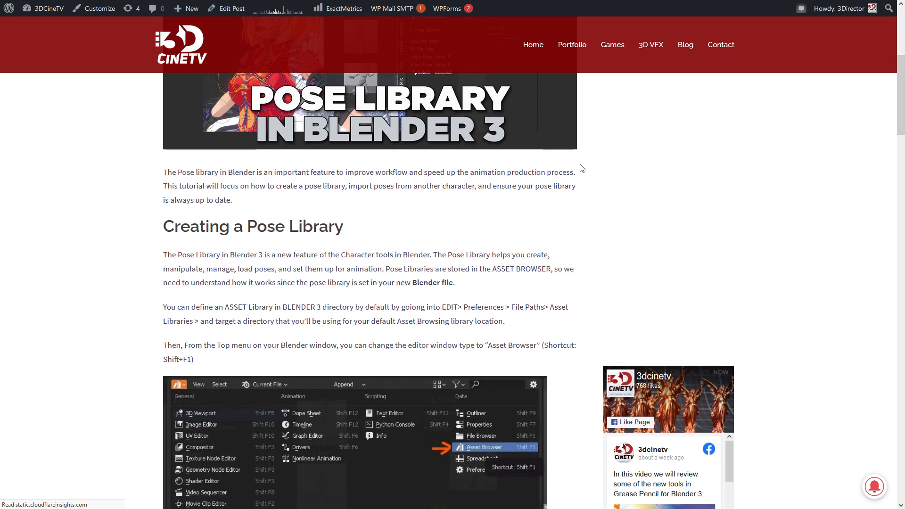
pyautogui.scroll(-3)
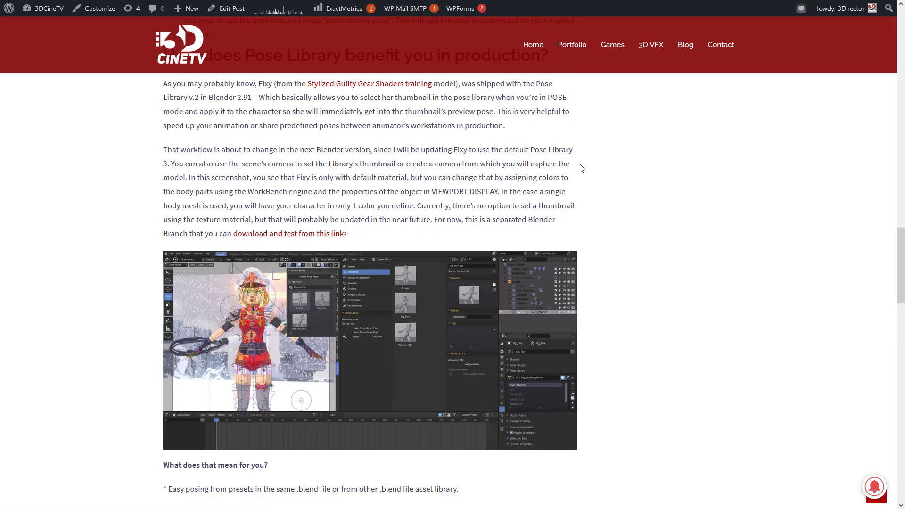
pyautogui.scroll(-3)
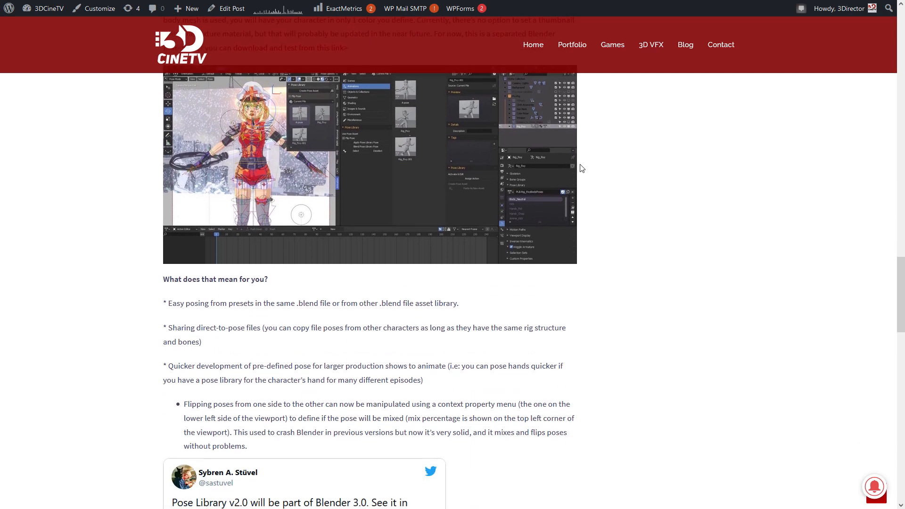
pyautogui.scroll(-3)
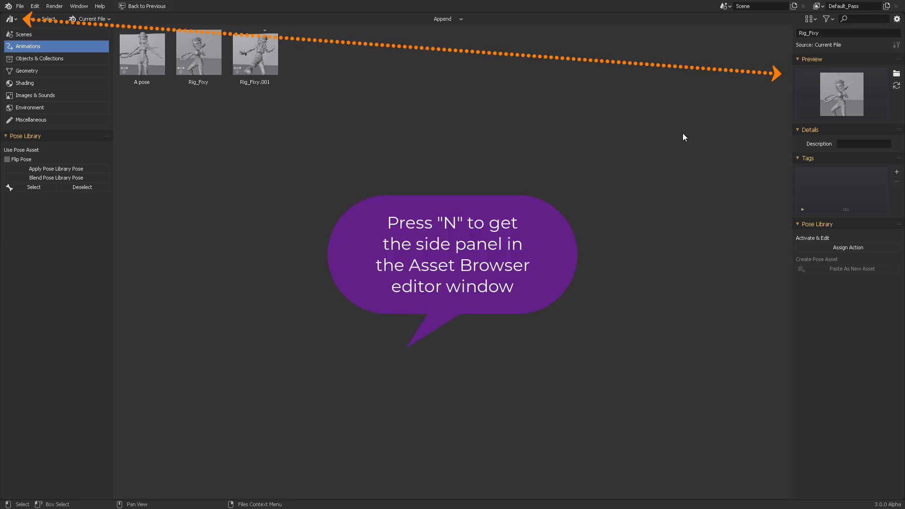
# Step: Hide and restore the asset details sidebar with N, and collapse its Preview panel
pyautogui.press('n')
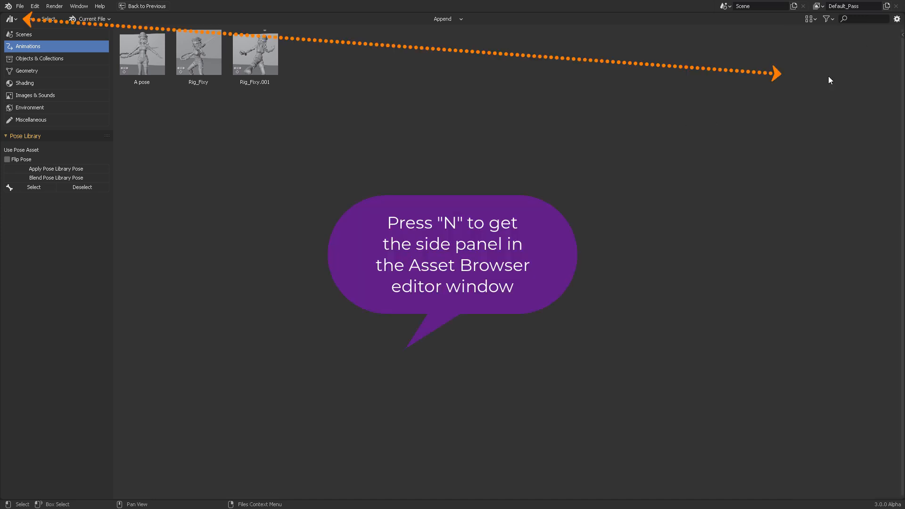
pyautogui.press('n')
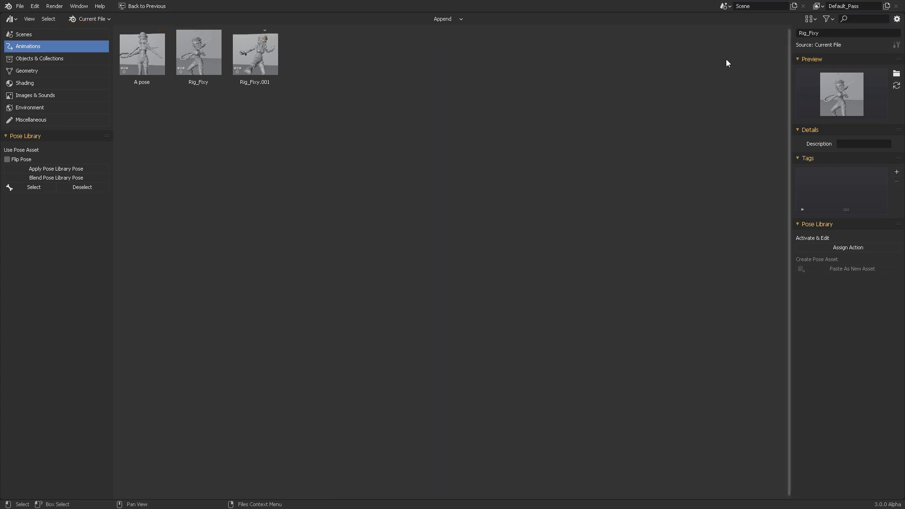
pyautogui.click(10, 19)
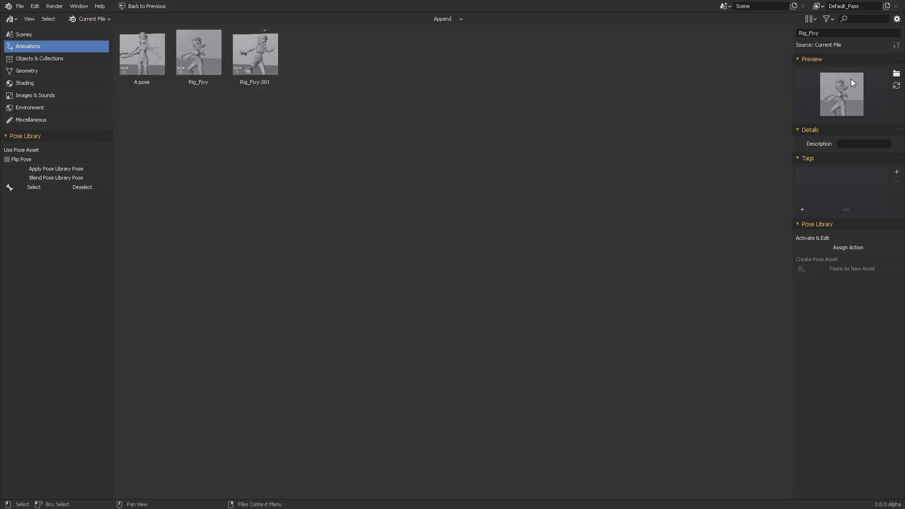
pyautogui.moveTo(802, 120)
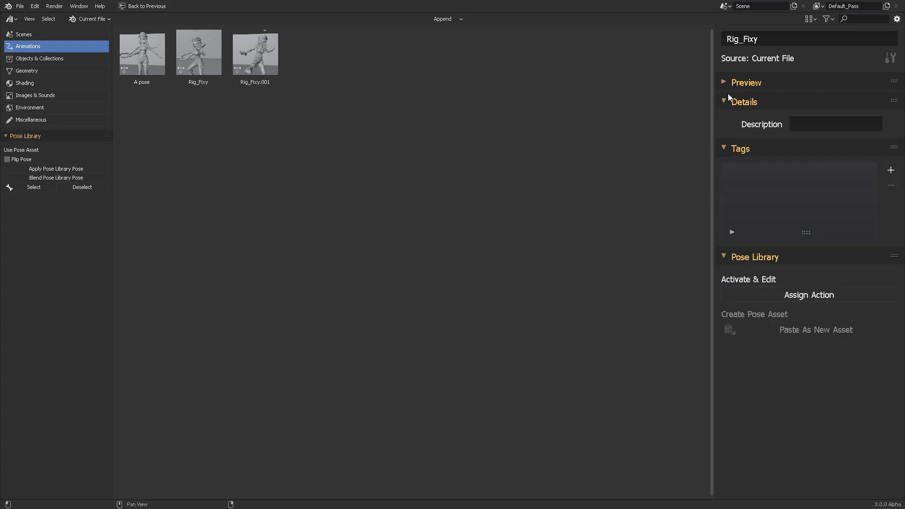
# Step: Collapse all asset detail sections, then expand Rig_Fixy's Preview panel
pyautogui.click(744, 102)
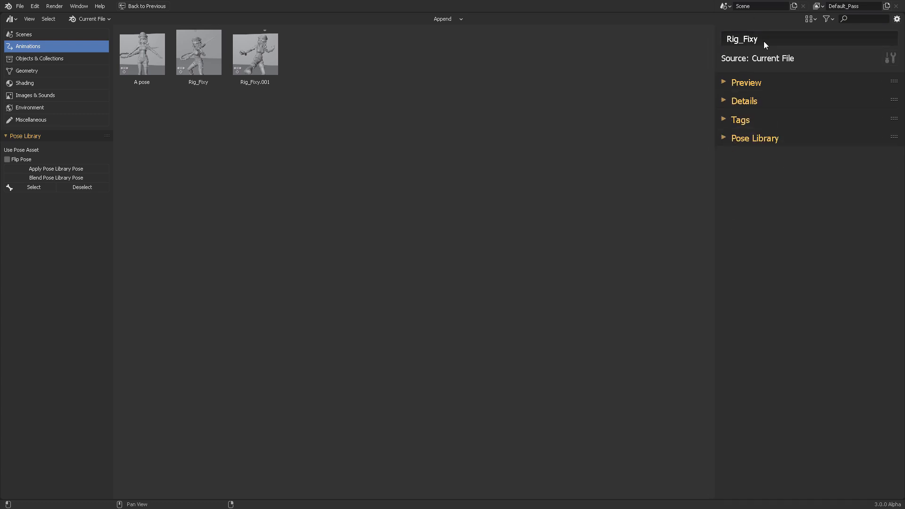
pyautogui.moveTo(798, 54)
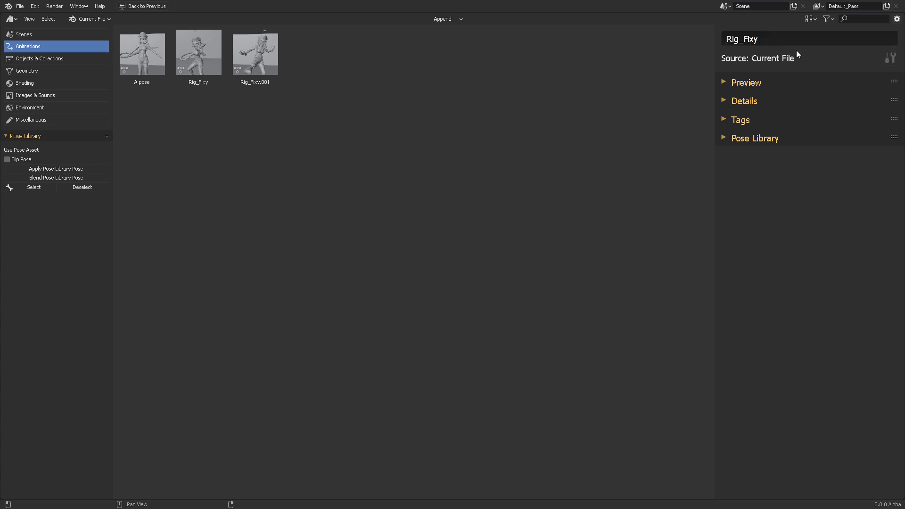
pyautogui.moveTo(765, 44)
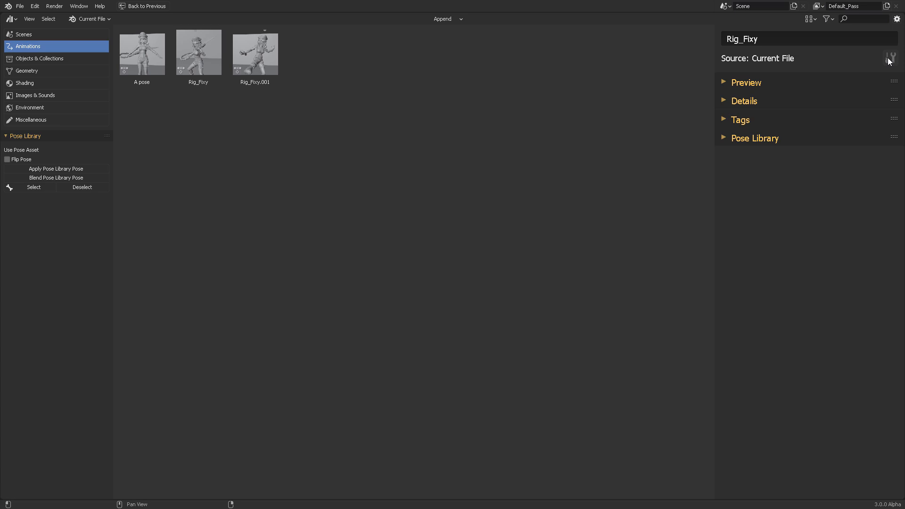
pyautogui.click(724, 83)
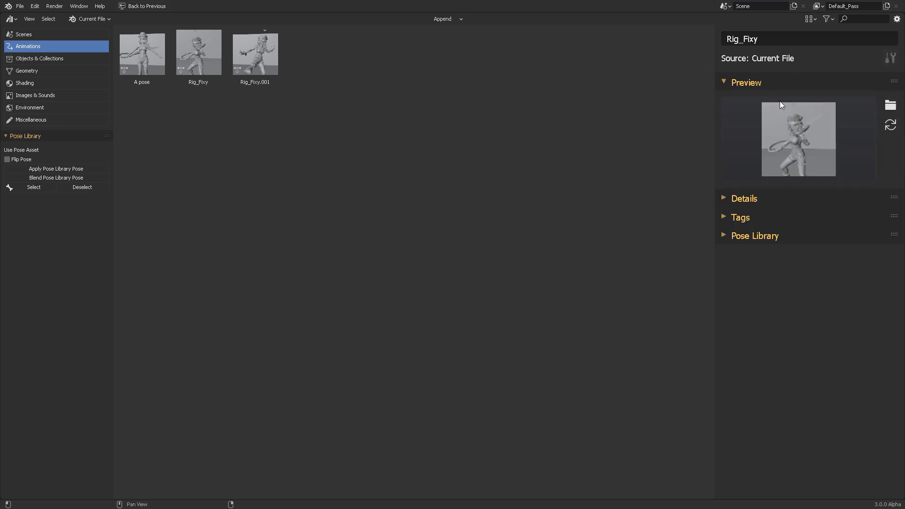
pyautogui.moveTo(740, 129)
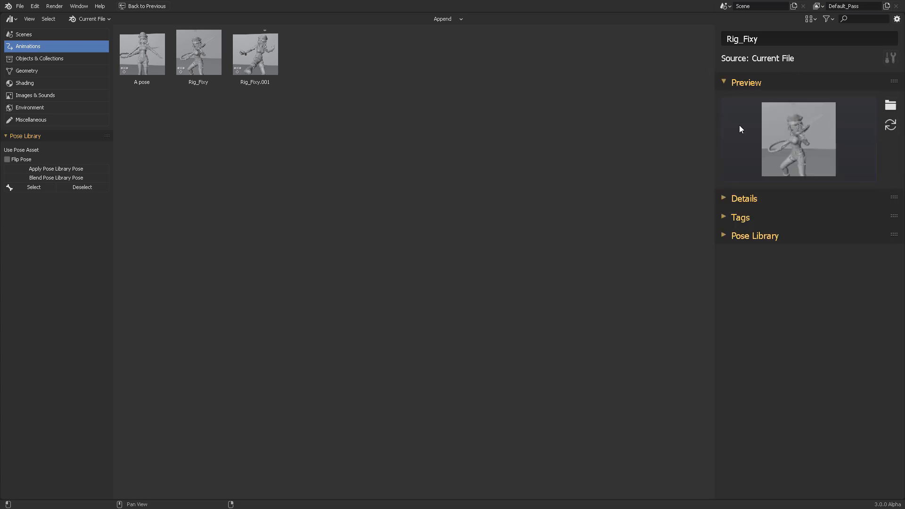
pyautogui.moveTo(810, 144)
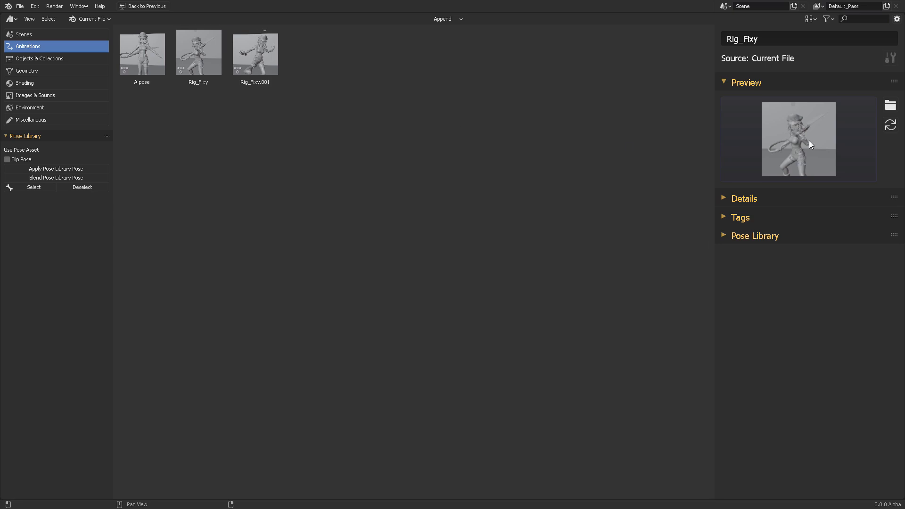
pyautogui.moveTo(890, 105)
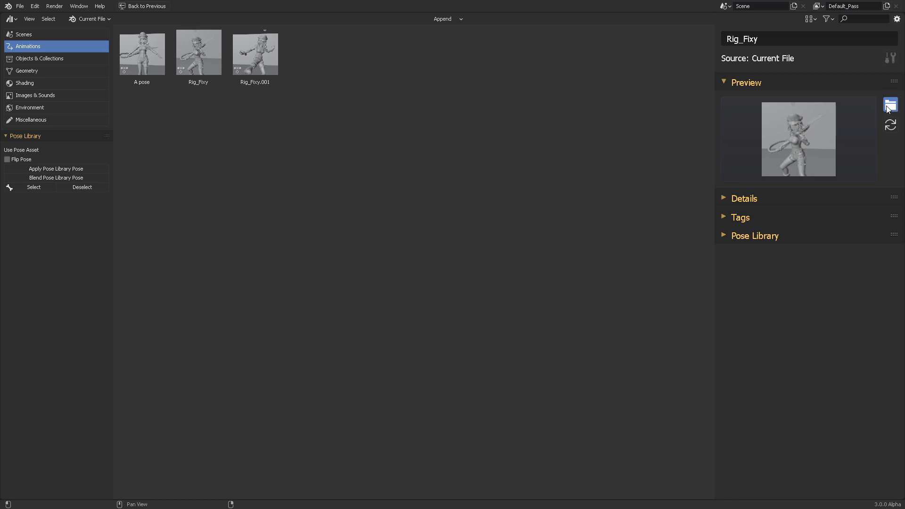
# Step: Open the Load Custom Preview file browser and cancel without loading an image
pyautogui.click(890, 104)
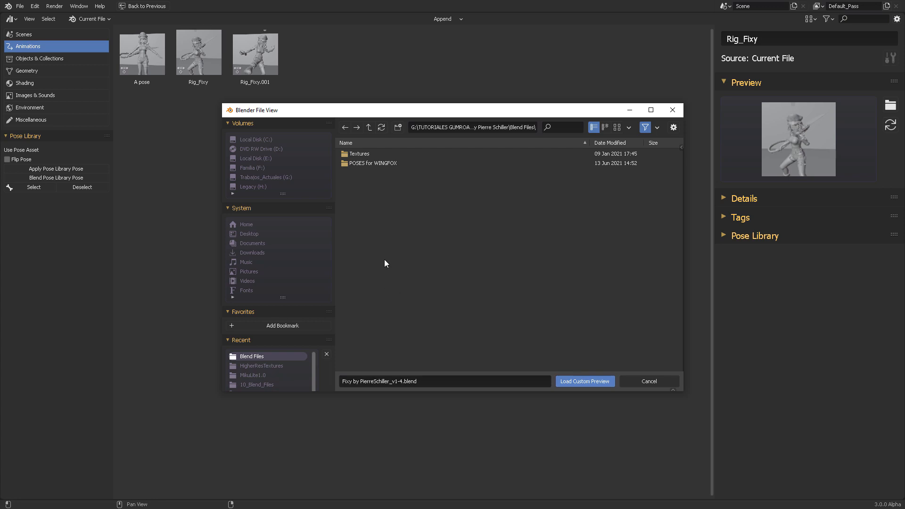
pyautogui.click(647, 381)
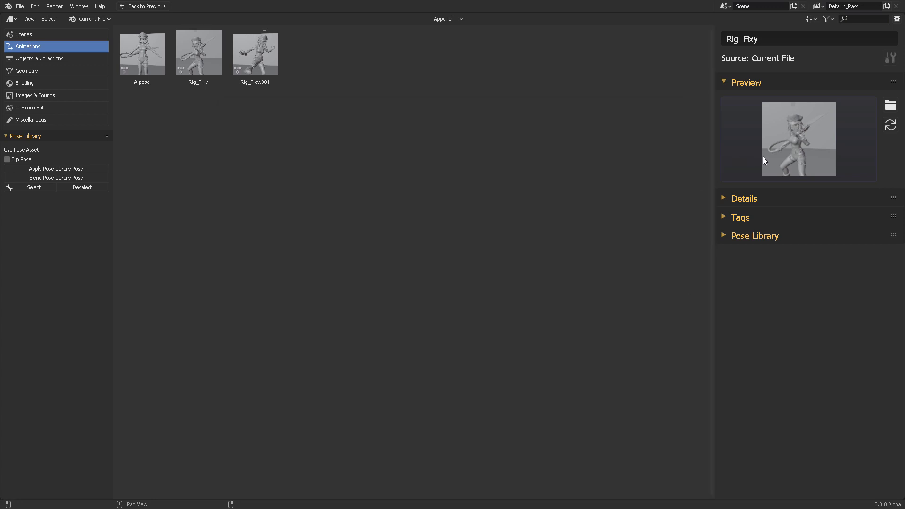
pyautogui.moveTo(768, 113)
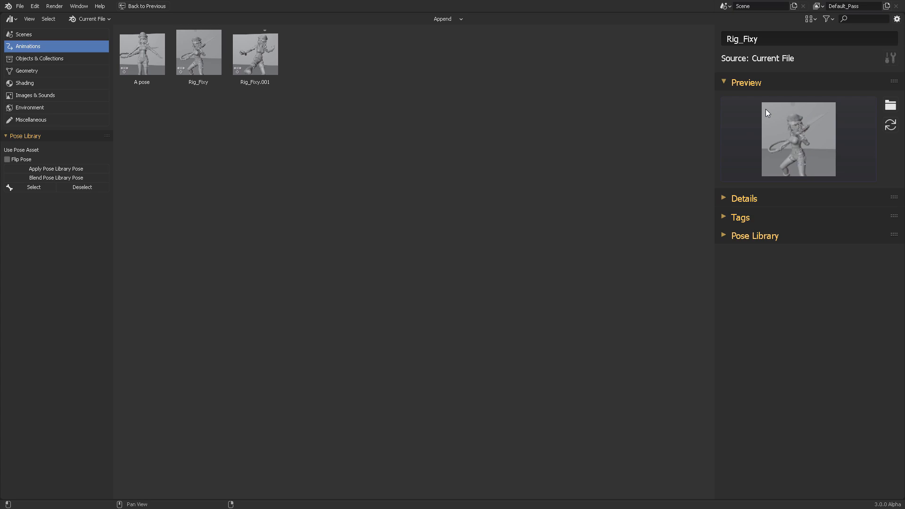
pyautogui.moveTo(804, 156)
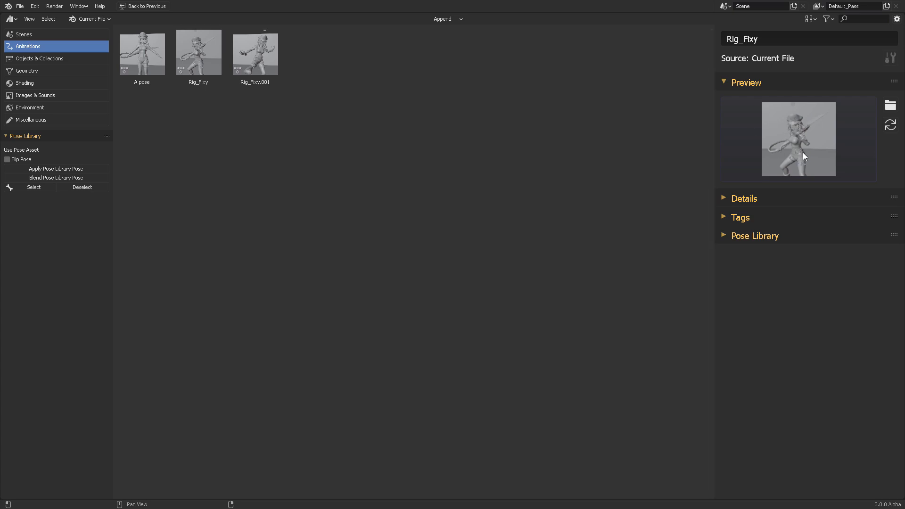
pyautogui.moveTo(804, 128)
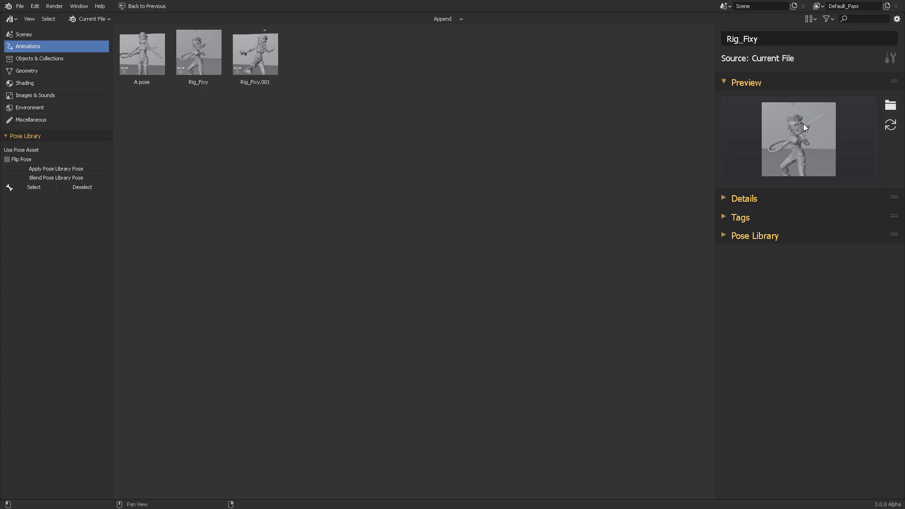
pyautogui.moveTo(787, 126)
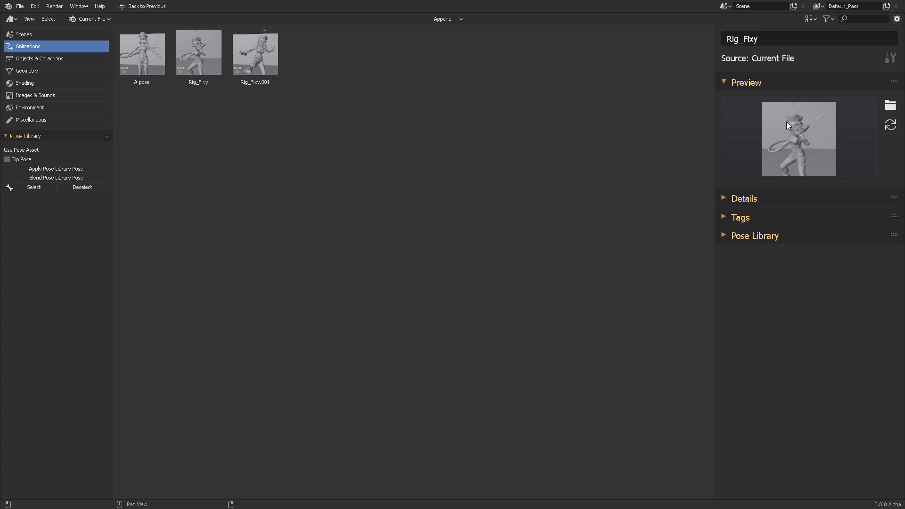
pyautogui.moveTo(728, 89)
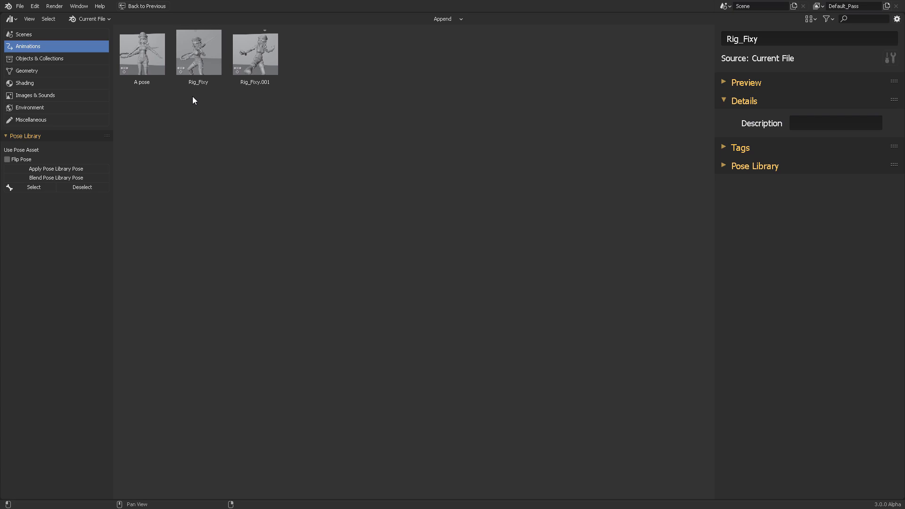
pyautogui.moveTo(722, 153)
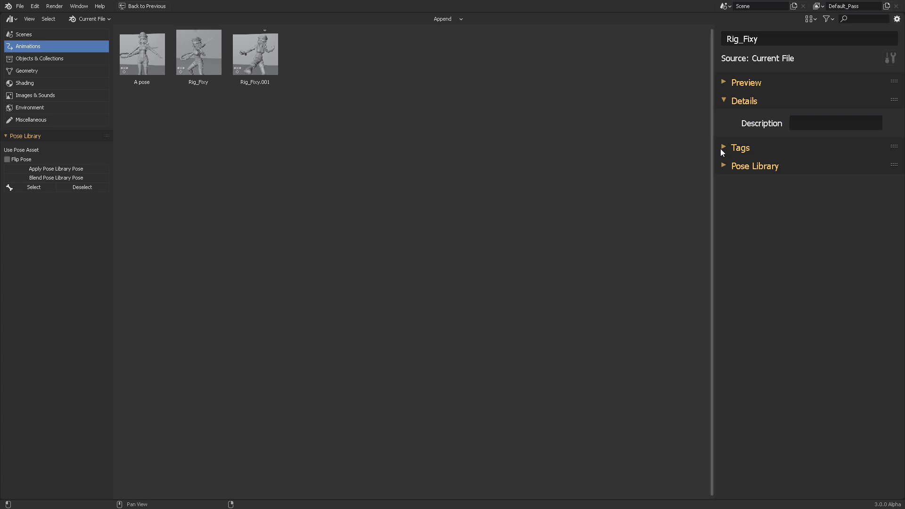
pyautogui.moveTo(730, 153)
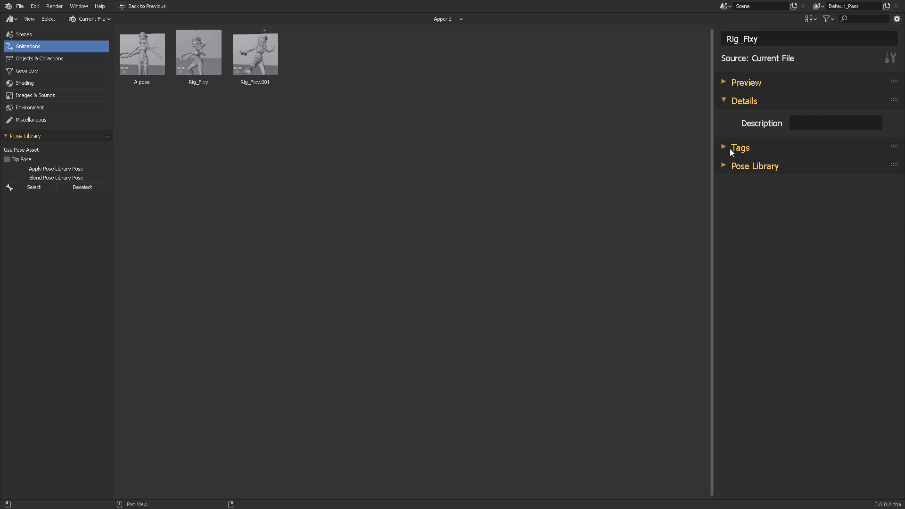
pyautogui.click(836, 123)
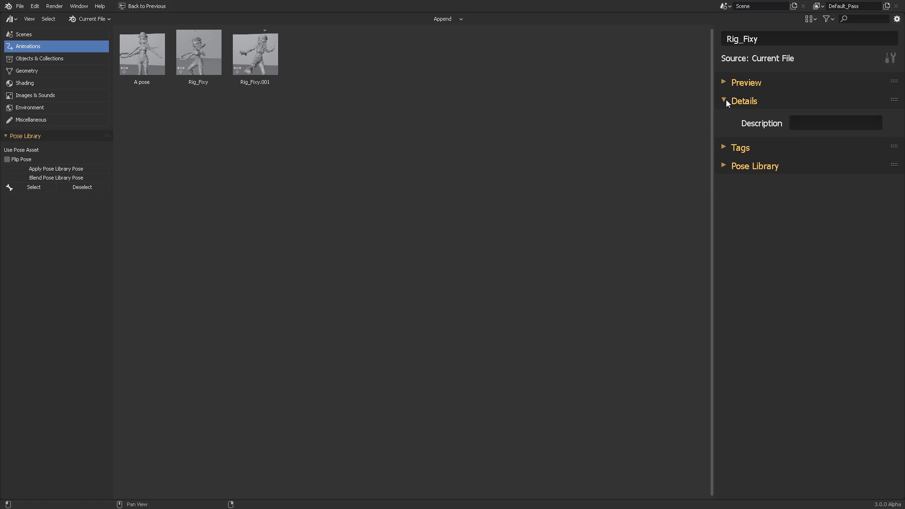
# Step: In Rig_Fixy's Tags panel, add the tags Fighter, Fixy and Fixy A pose
pyautogui.click(740, 147)
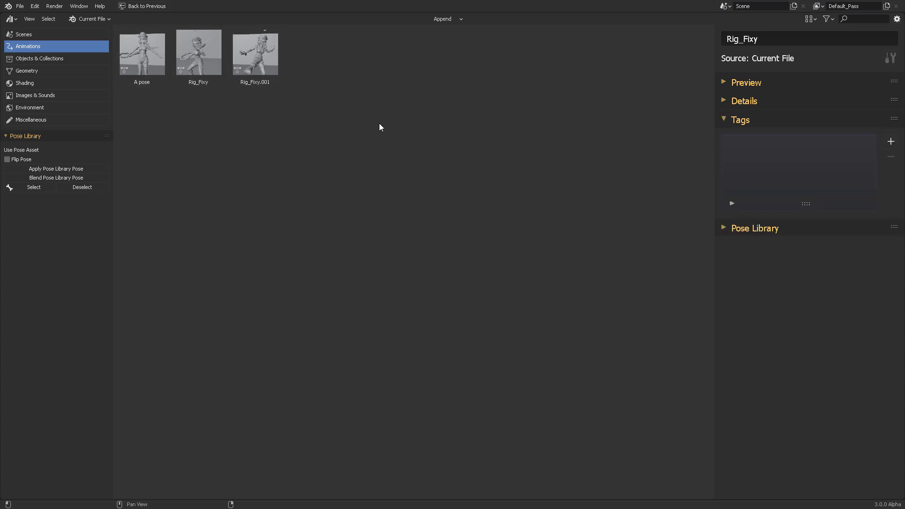
pyautogui.moveTo(385, 128)
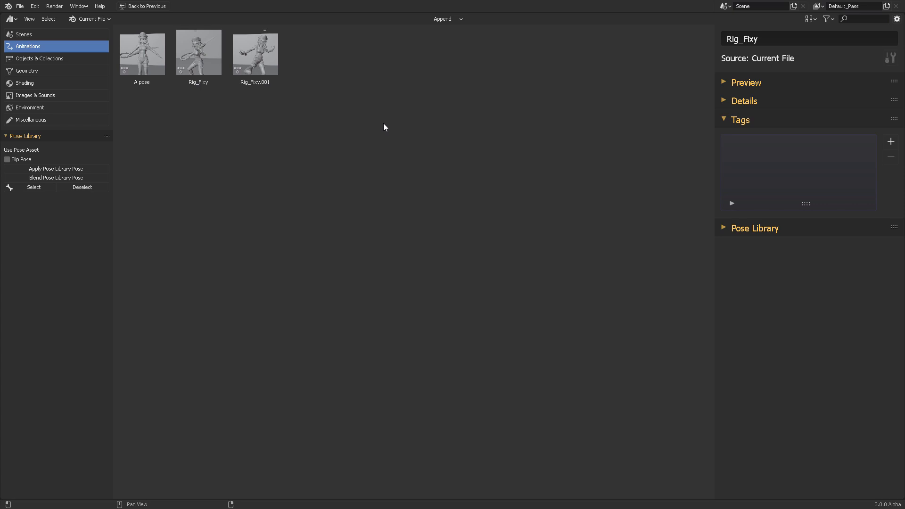
pyautogui.moveTo(784, 162)
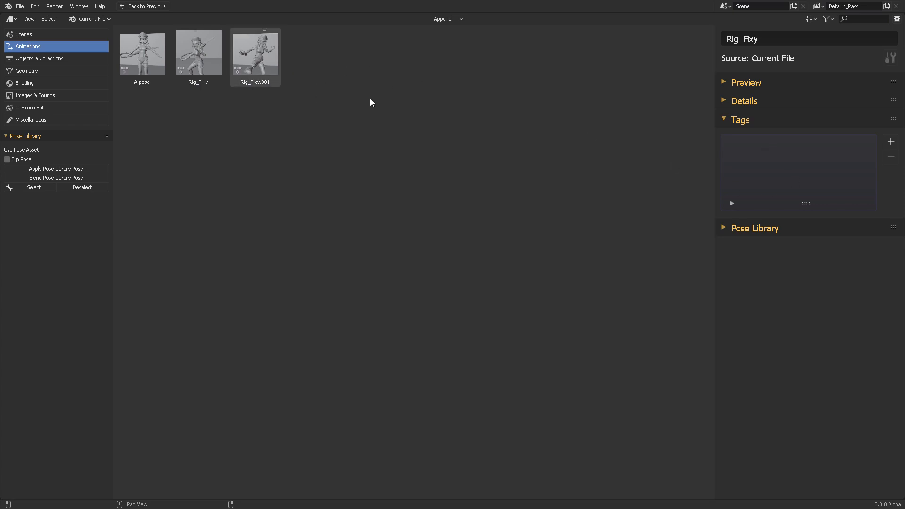
pyautogui.click(890, 141)
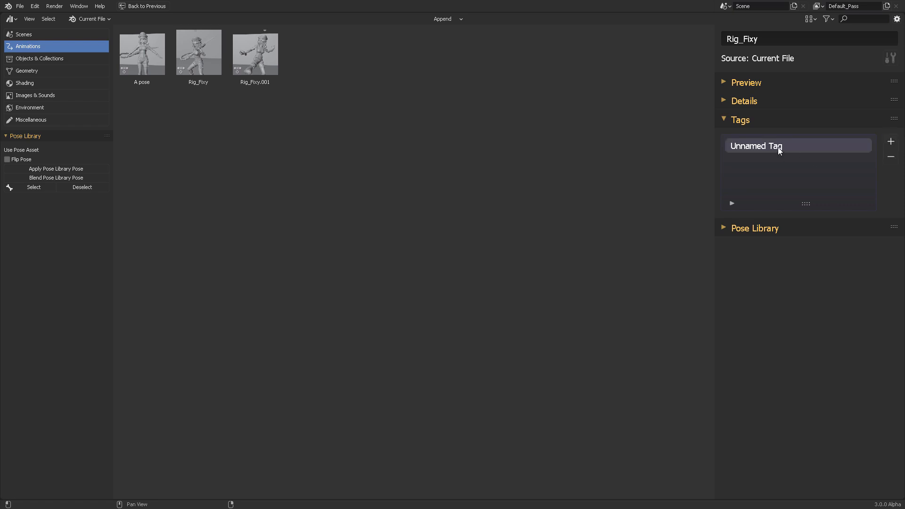
pyautogui.write('Fioght')
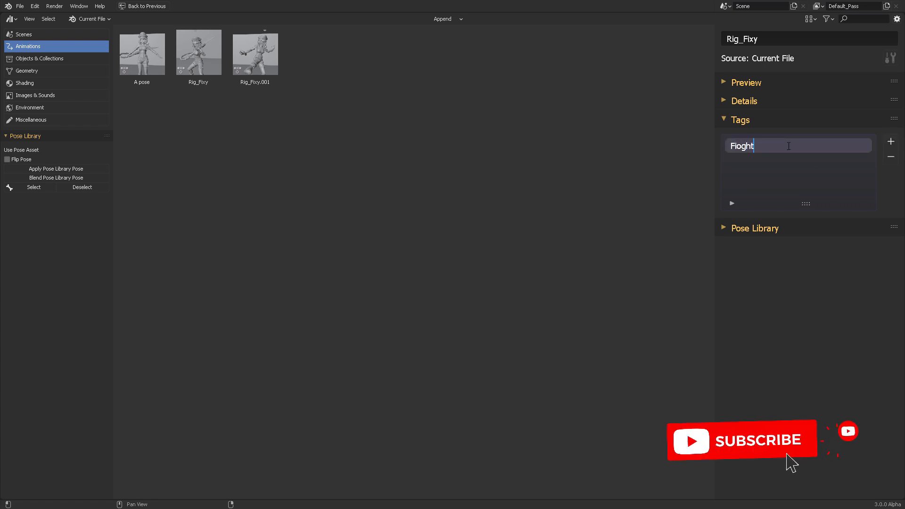
pyautogui.write('Fighter')
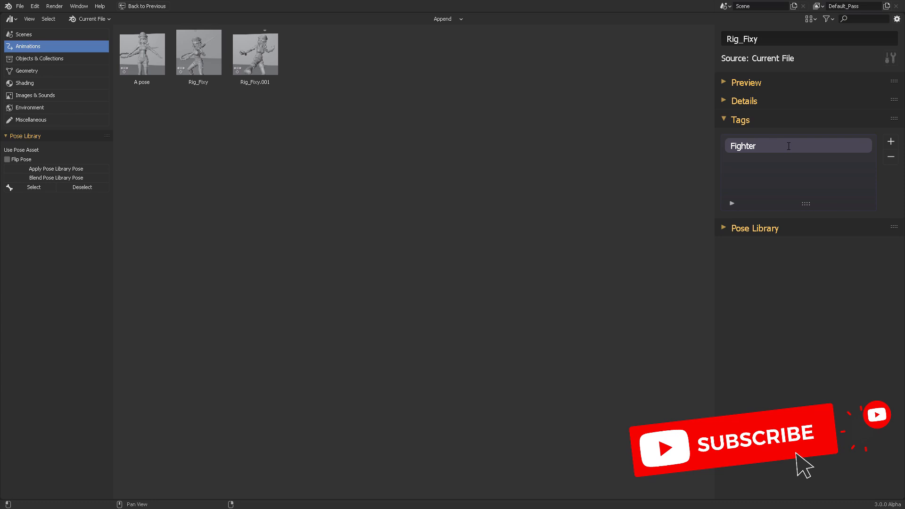
pyautogui.click(890, 141)
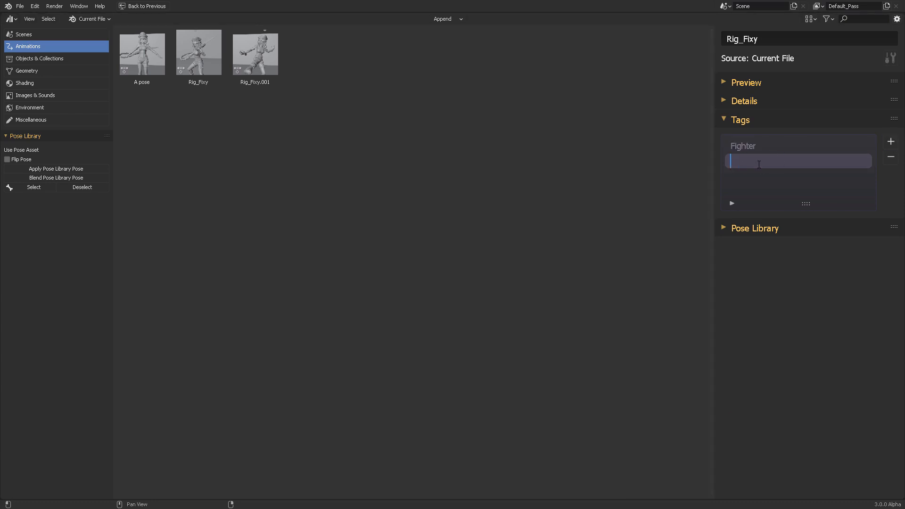
pyautogui.write('Fixy')
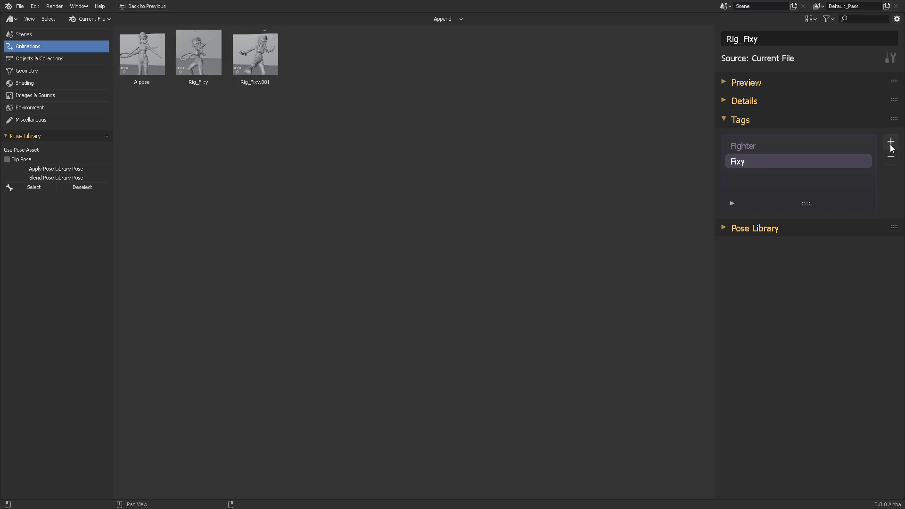
pyautogui.click(890, 141)
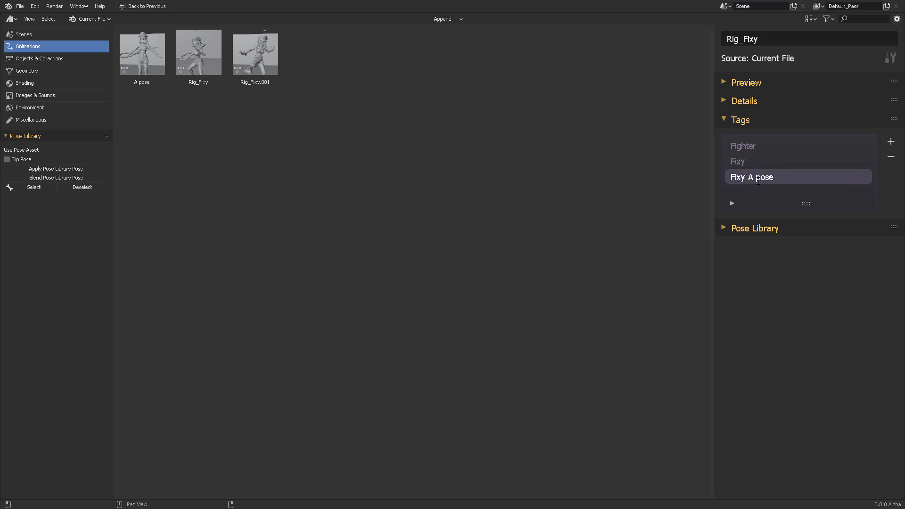
pyautogui.moveTo(782, 148)
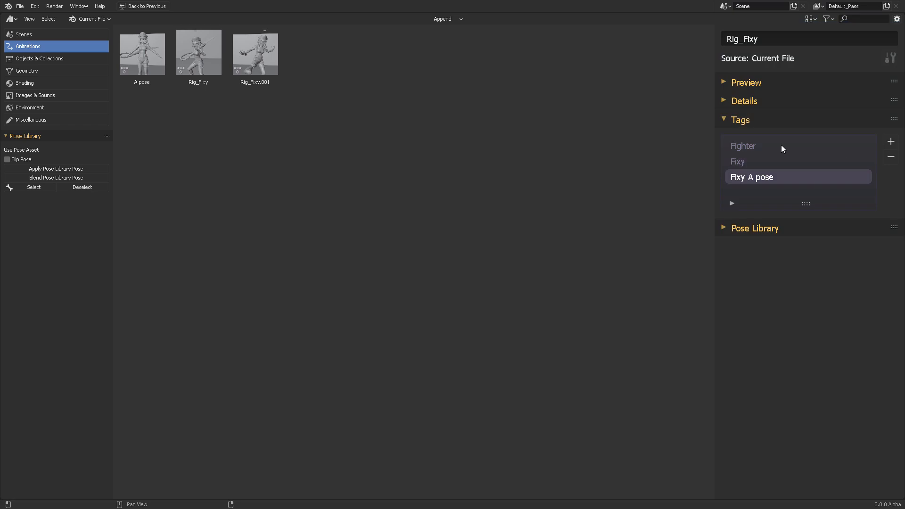
pyautogui.moveTo(401, 261)
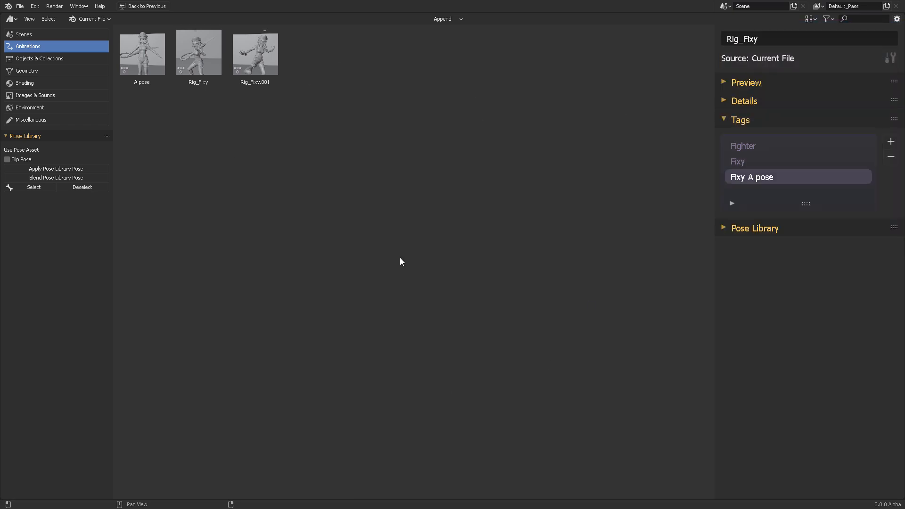
pyautogui.moveTo(702, 163)
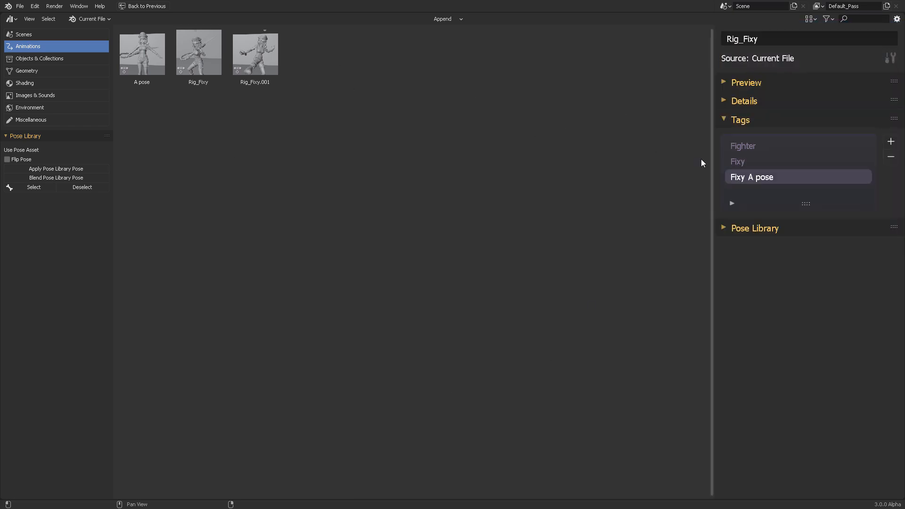
# Step: Select the Rig_Fixy.001 pose asset and expand its Pose Library panel in the sidebar
pyautogui.click(740, 119)
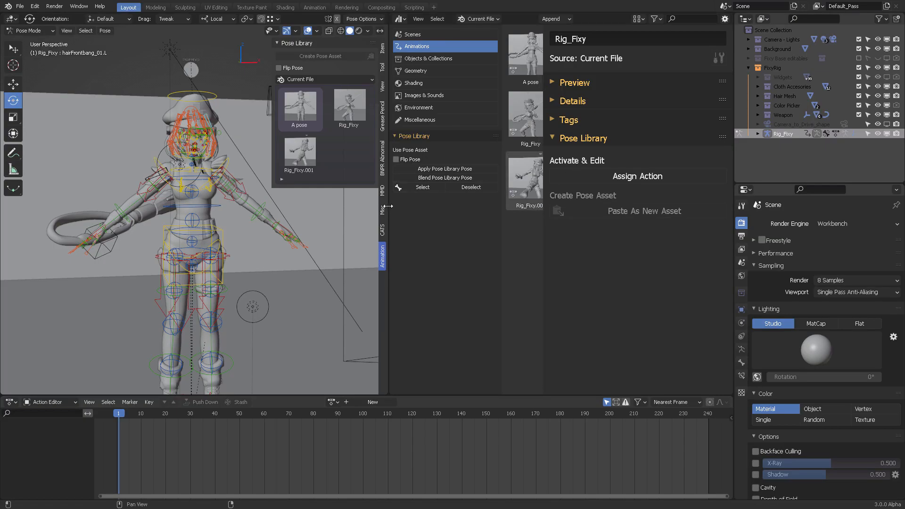
pyautogui.click(457, 179)
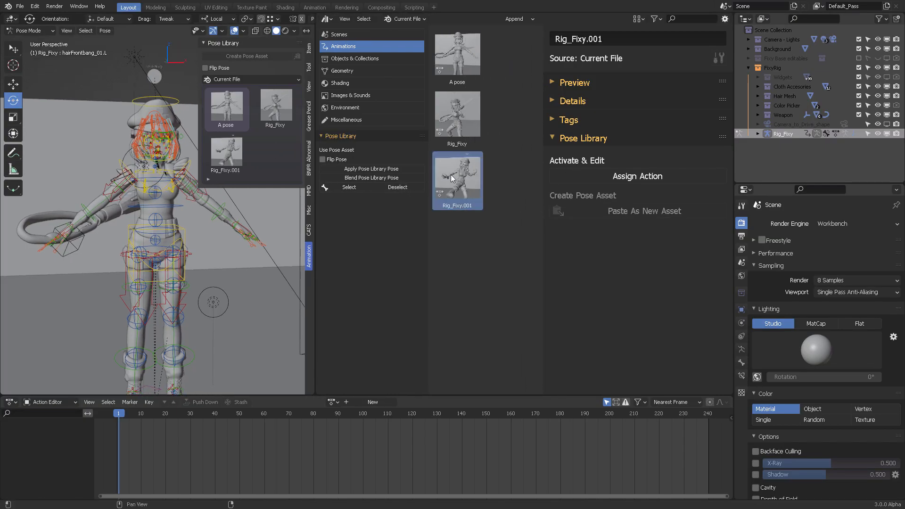
pyautogui.moveTo(648, 180)
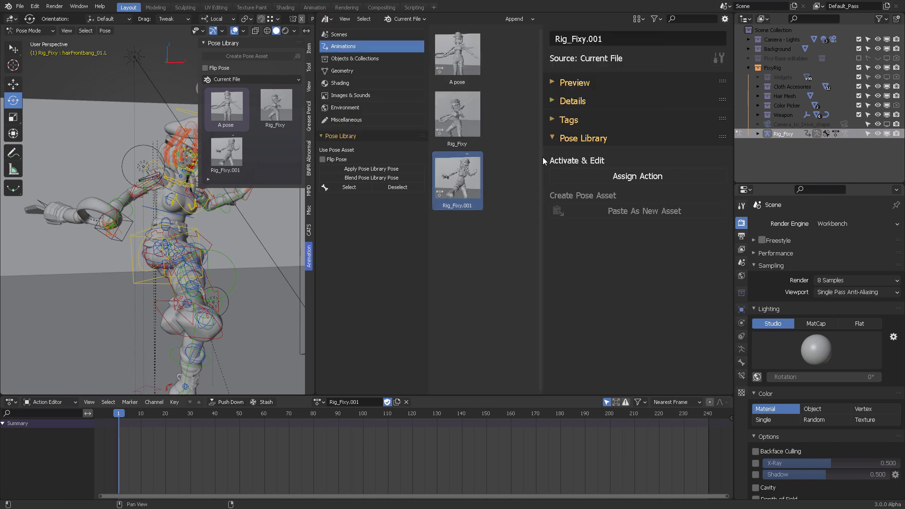
pyautogui.click(371, 168)
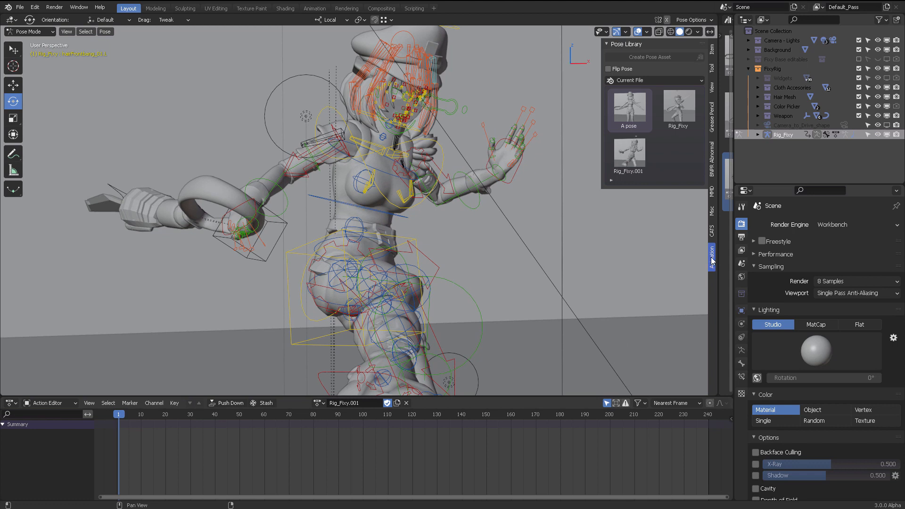
# Step: Switch the rig to Object Mode and then back to Pose Mode
pyautogui.click(30, 31)
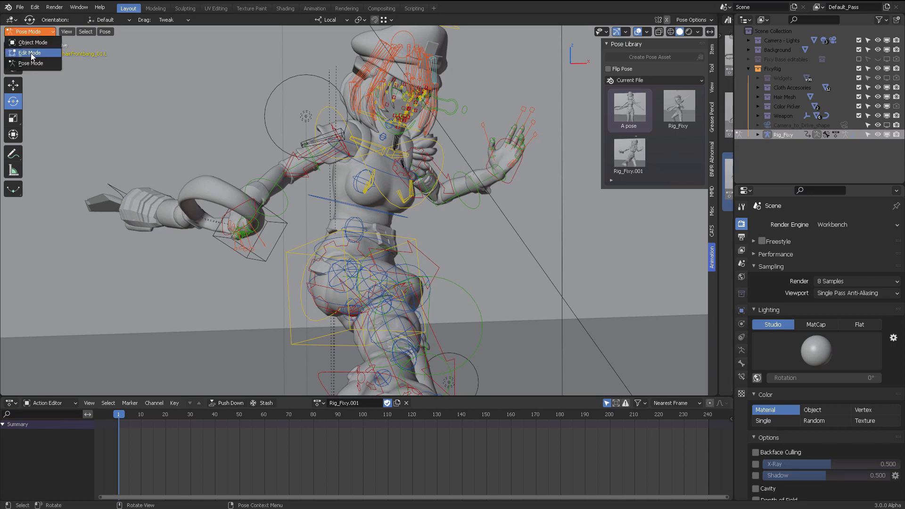
pyautogui.moveTo(33, 42)
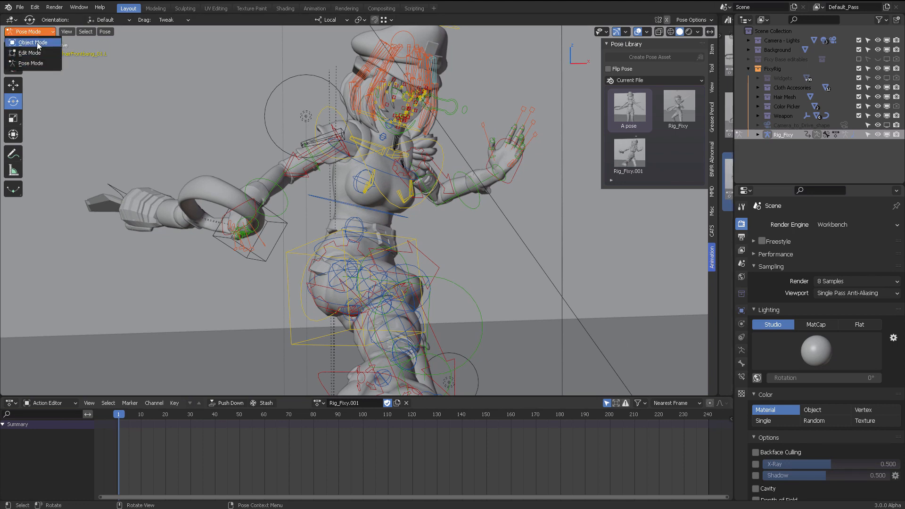
pyautogui.click(33, 42)
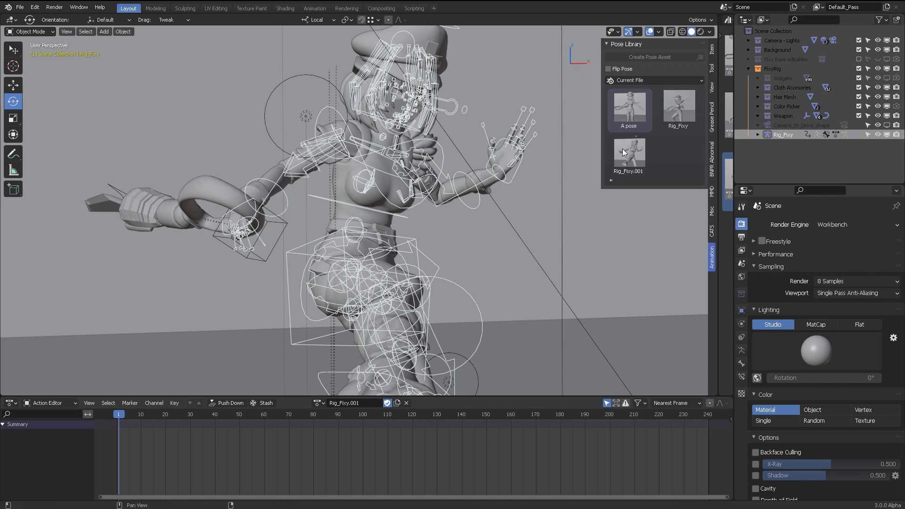
pyautogui.moveTo(682, 108)
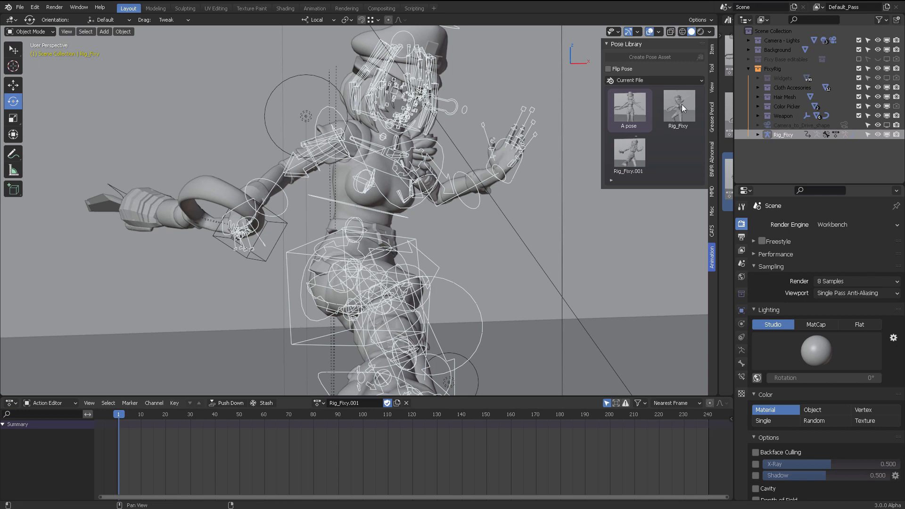
pyautogui.moveTo(683, 114)
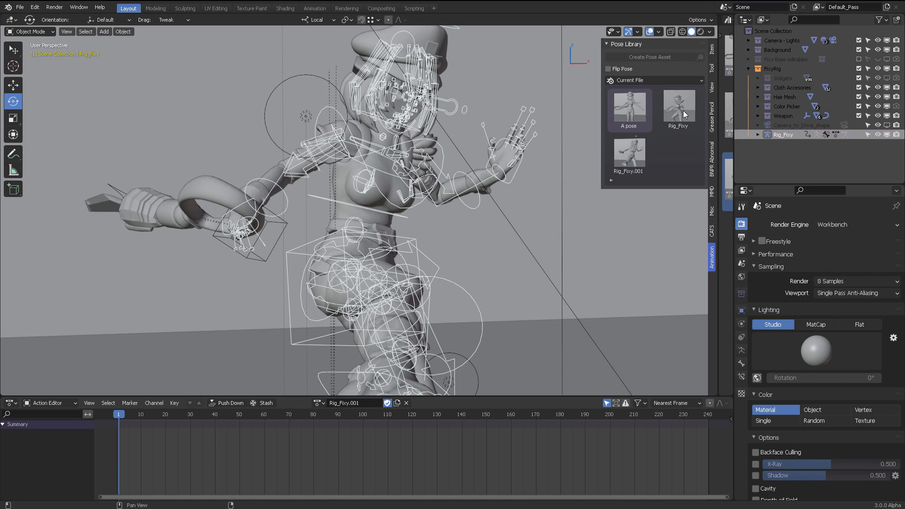
pyautogui.click(29, 31)
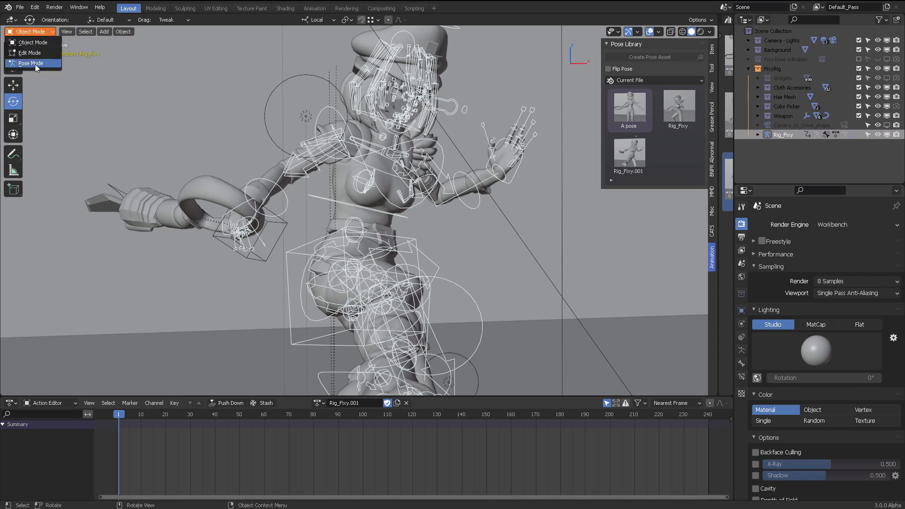
pyautogui.click(30, 63)
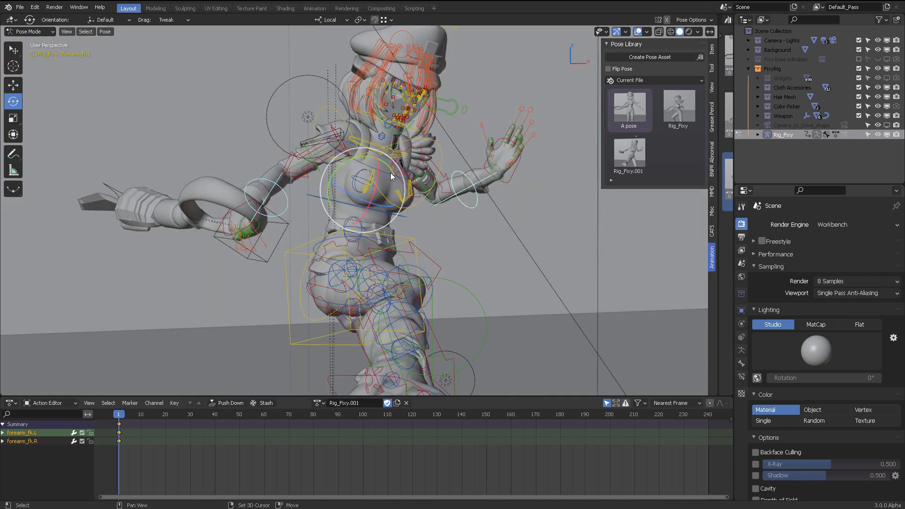
# Step: Add the chest bone to the forearm selection and start Create Pose Asset
pyautogui.click(370, 173)
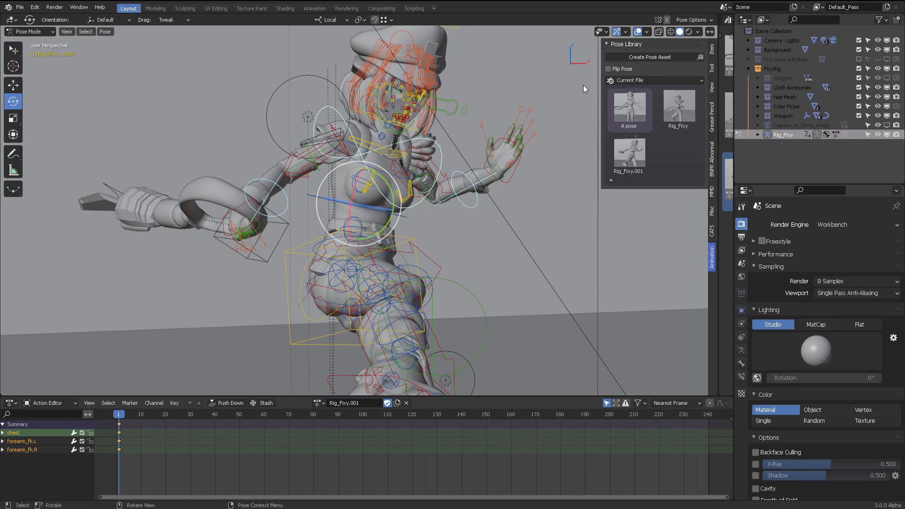
pyautogui.moveTo(651, 57)
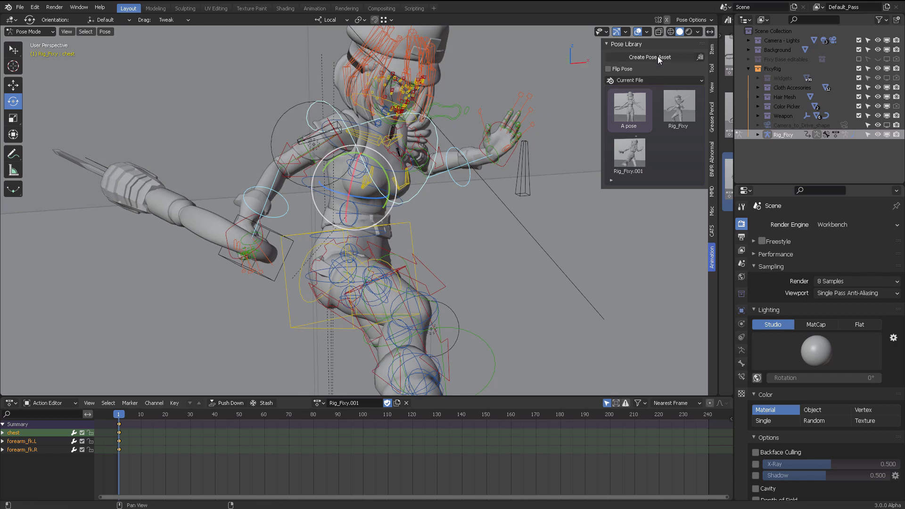
pyautogui.moveTo(640, 134)
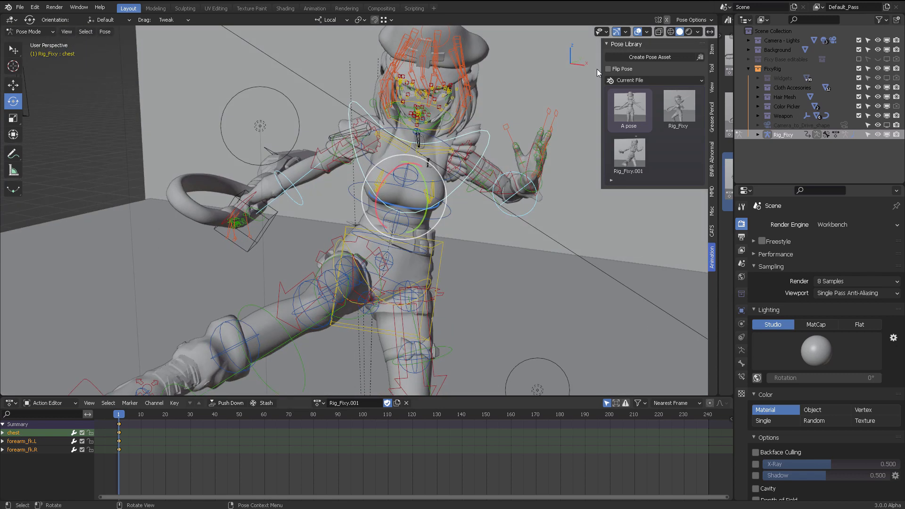
pyautogui.click(648, 56)
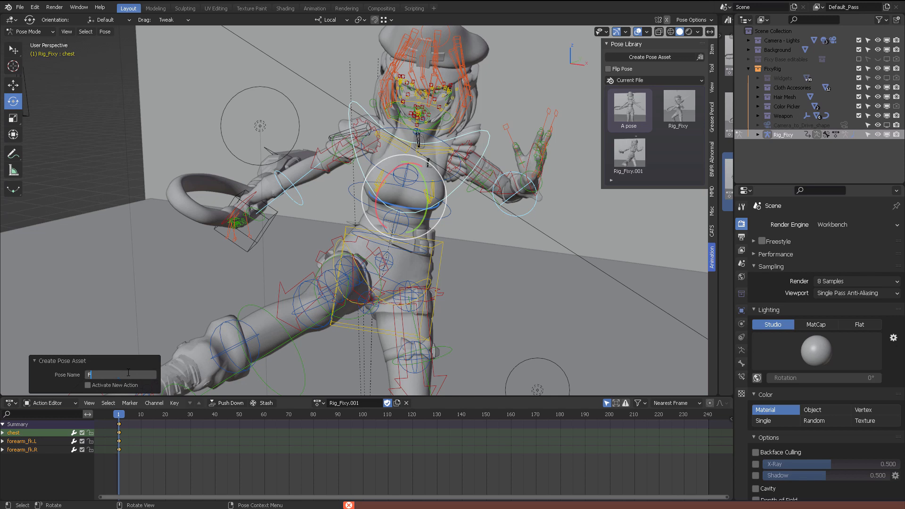
# Step: Enter 'Flipped Arms' as the new pose asset's name
pyautogui.write('Flipped Arms')
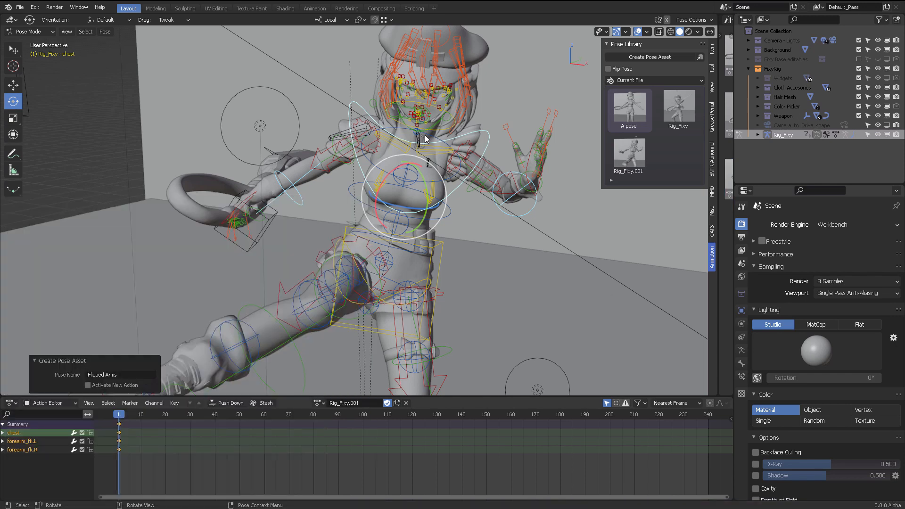
pyautogui.moveTo(456, 87)
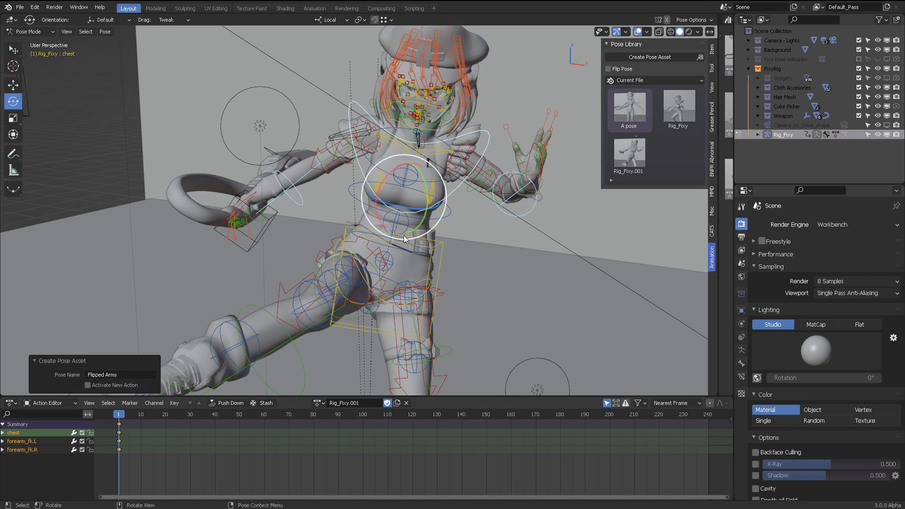
pyautogui.moveTo(154, 403)
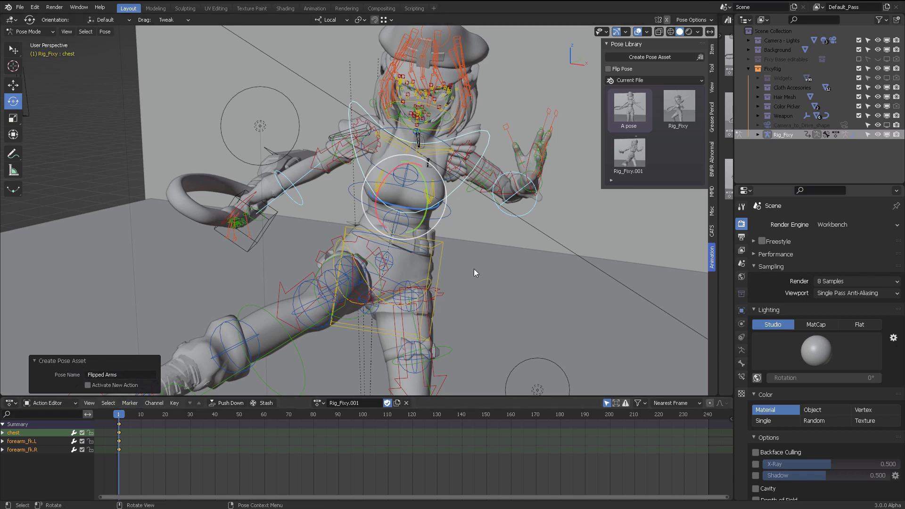
pyautogui.moveTo(623, 186)
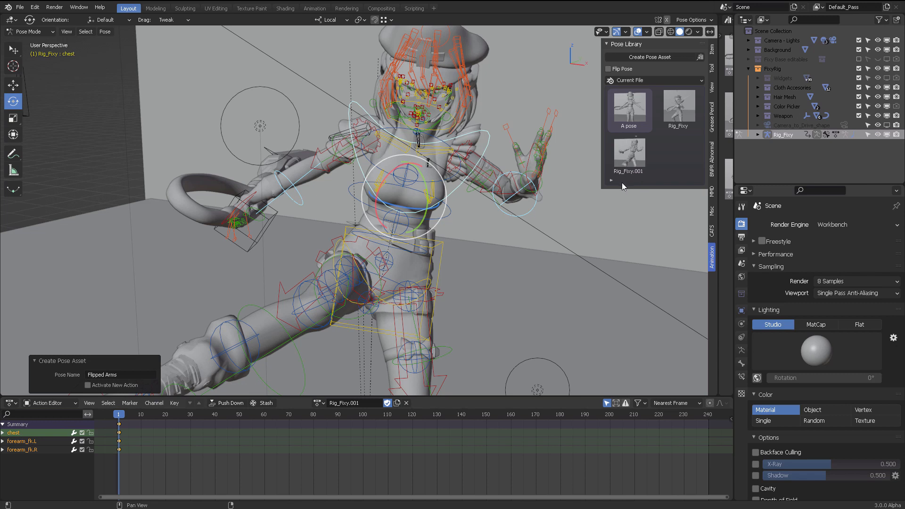
pyautogui.moveTo(679, 164)
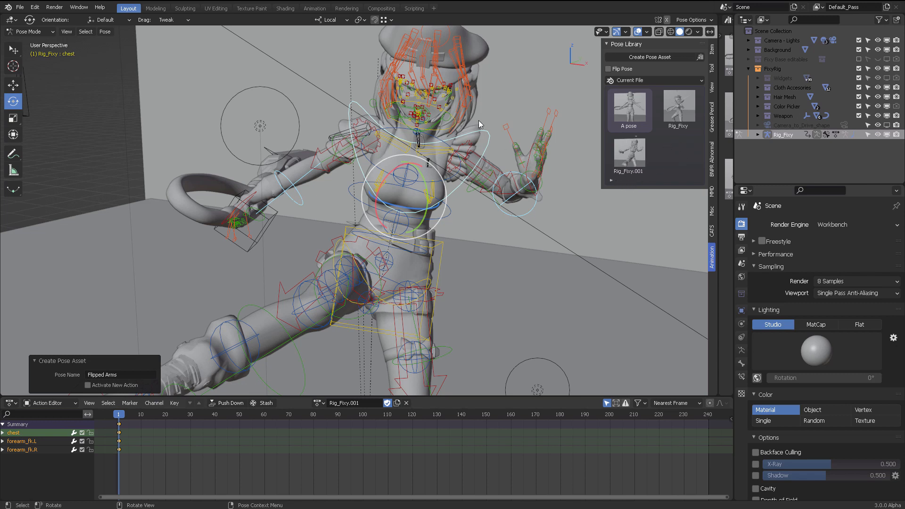
pyautogui.moveTo(485, 87)
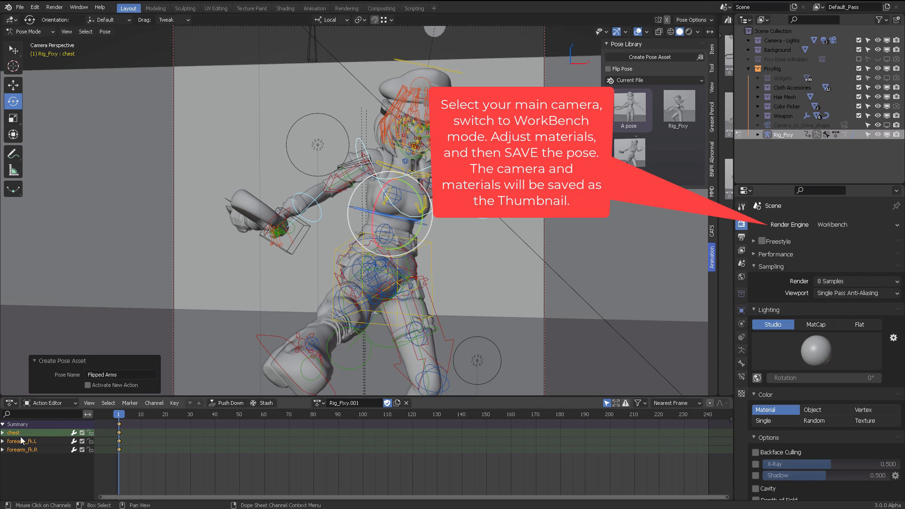
# Step: Switch to camera view and reopen the Asset Browser beside the viewport
pyautogui.click(10, 402)
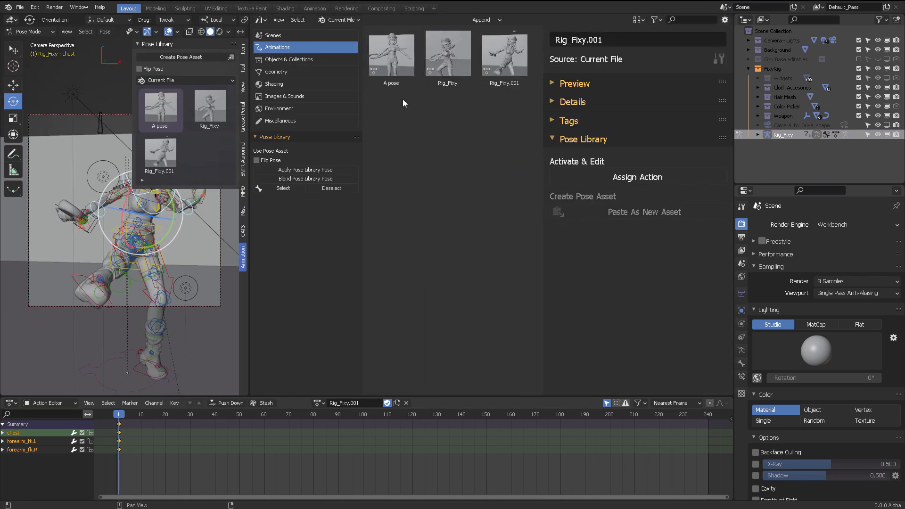
# Step: Deselect all assets and widen the 3D Viewport beside the Asset Browser
pyautogui.click(385, 107)
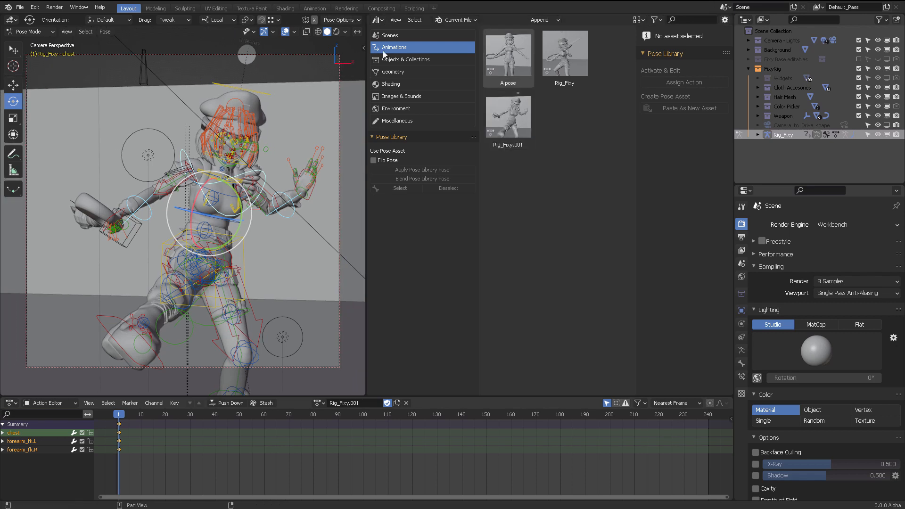
pyautogui.moveTo(363, 135)
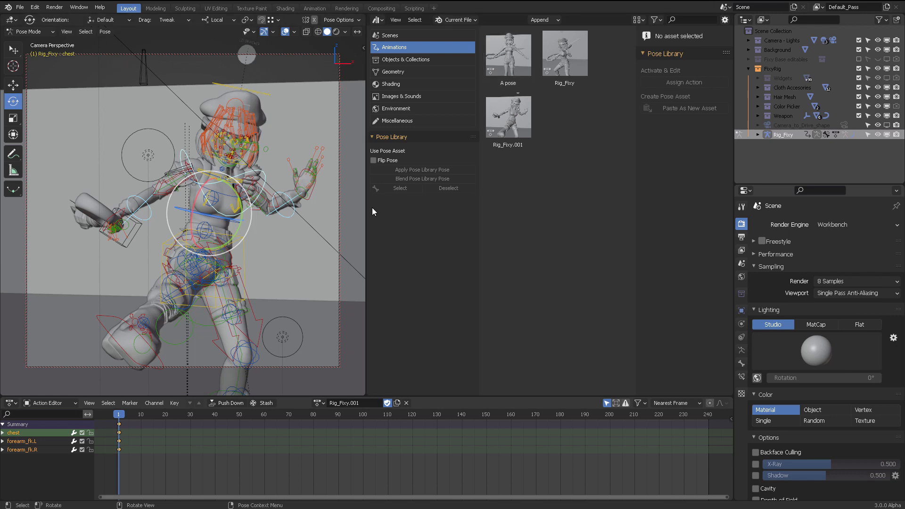
pyautogui.moveTo(325, 232)
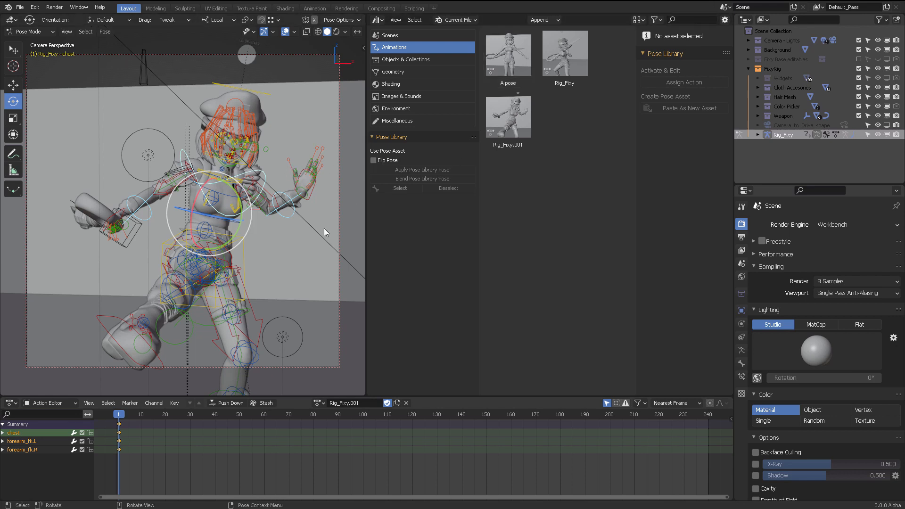
pyautogui.moveTo(47, 397)
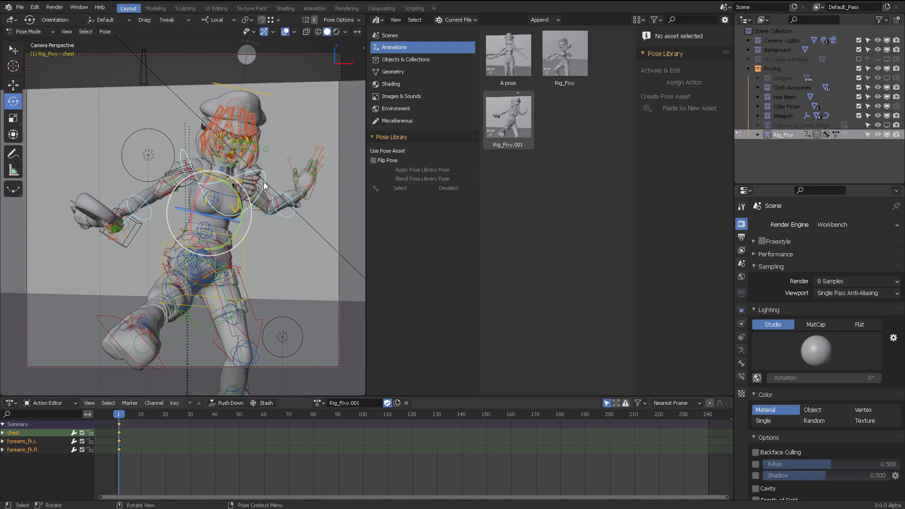
pyautogui.moveTo(365, 72)
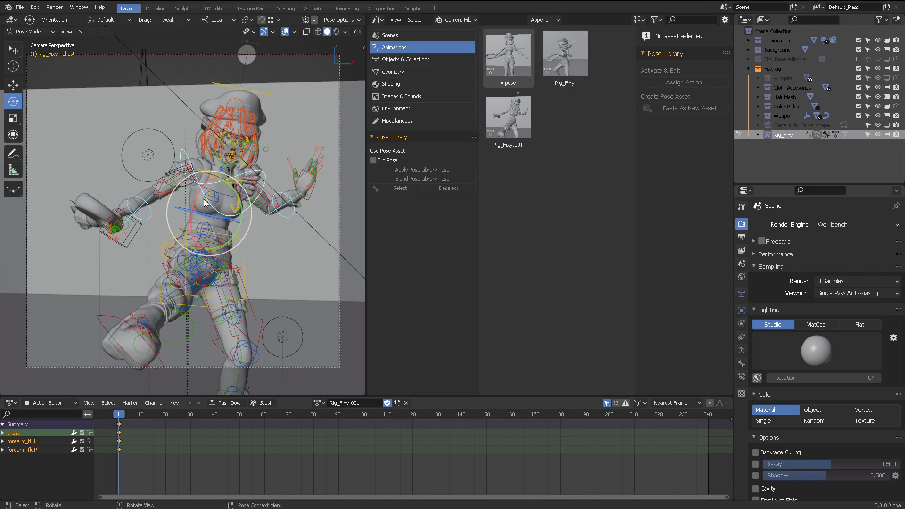
pyautogui.moveTo(275, 179)
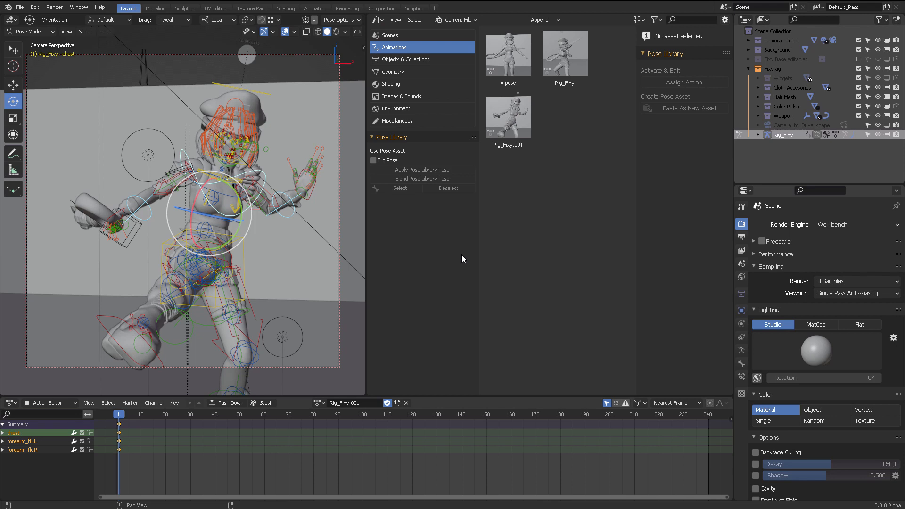
pyautogui.moveTo(542, 255)
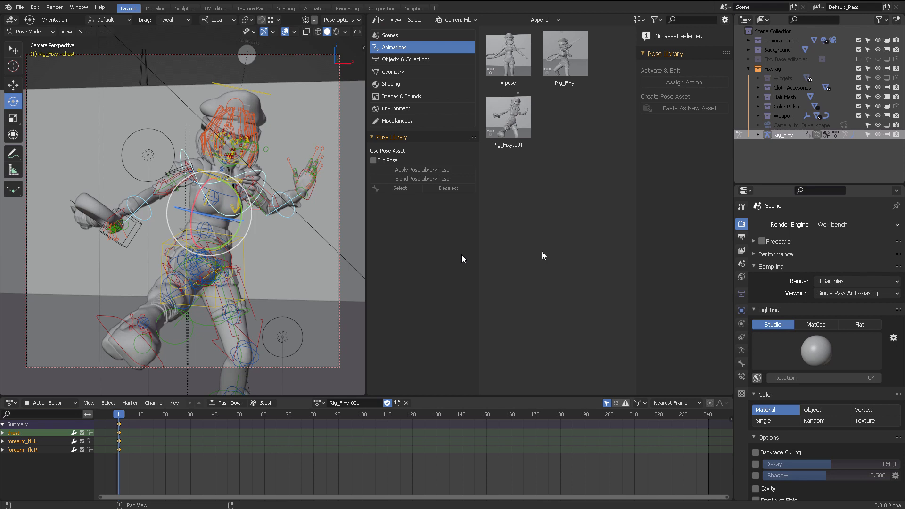